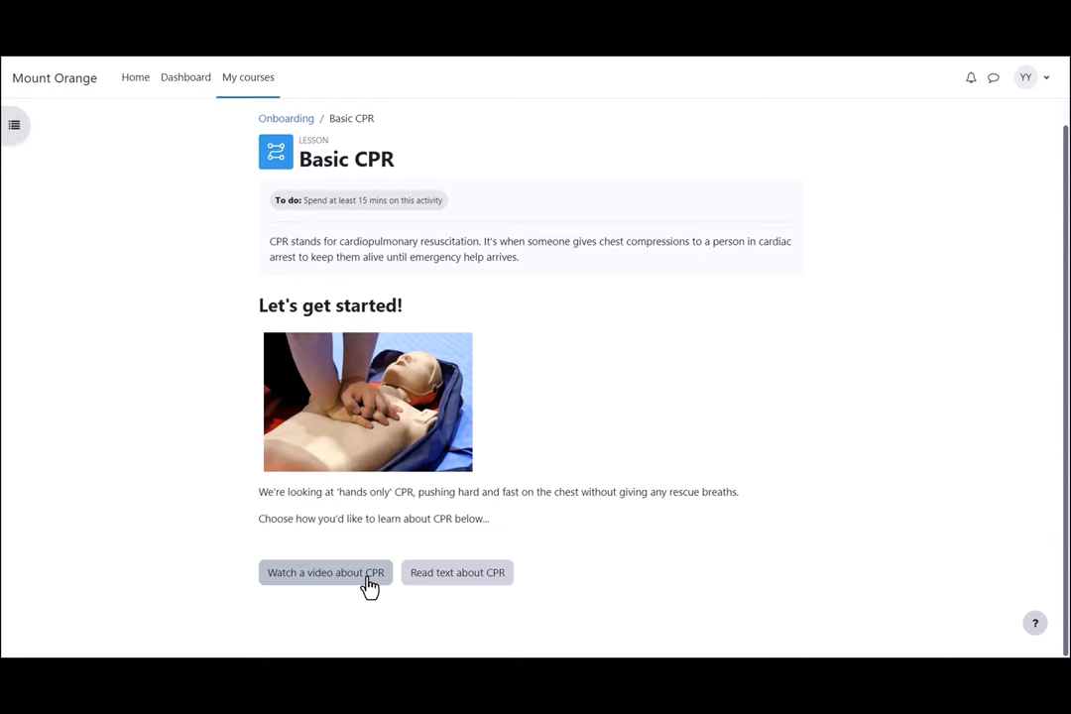
- Follow the 'Watch a video about CPR' route and answer '100 - 120 compressions per minute'
click(325, 571)
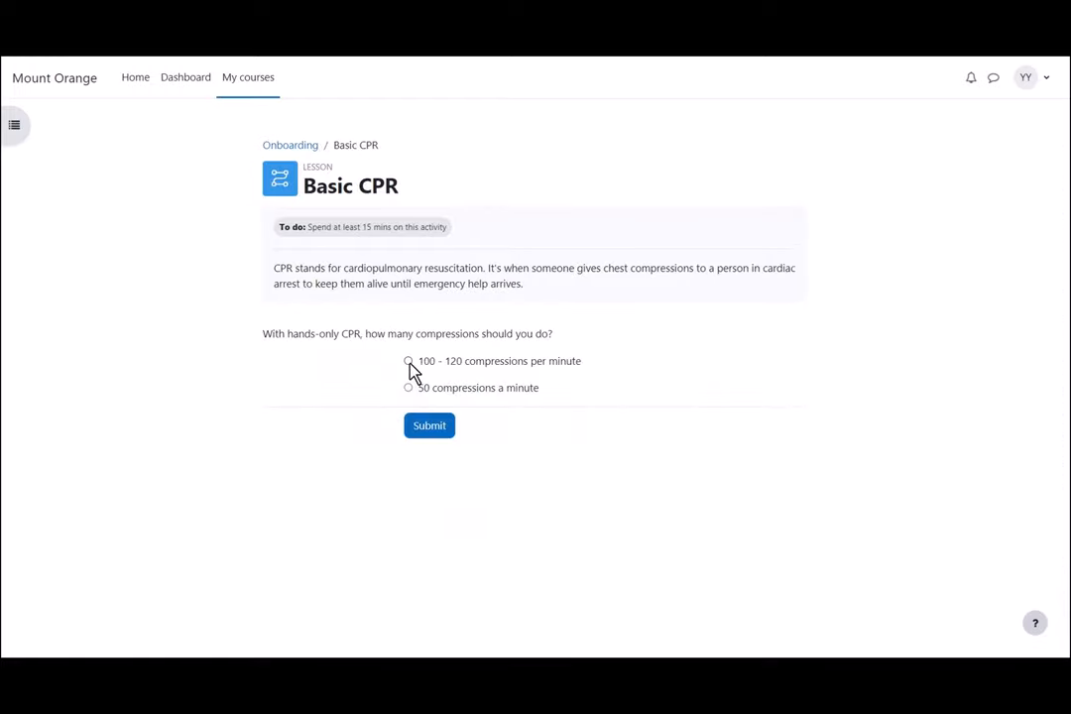
click(408, 361)
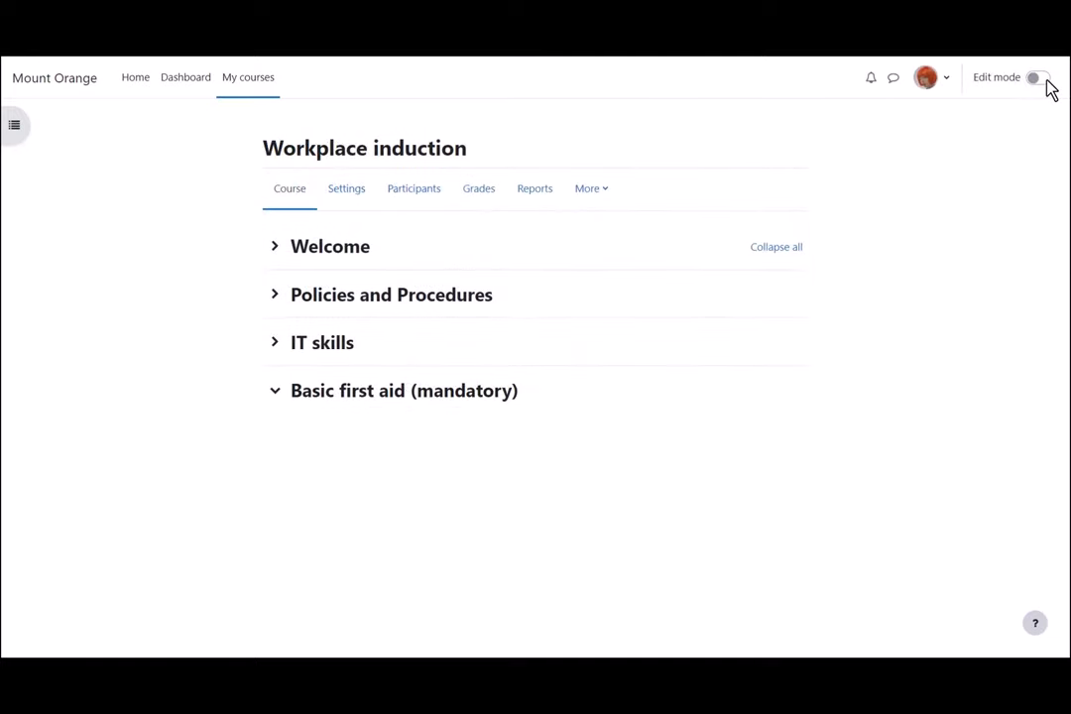
- Enable Edit mode and start adding an activity to the Basic first aid section
click(1038, 78)
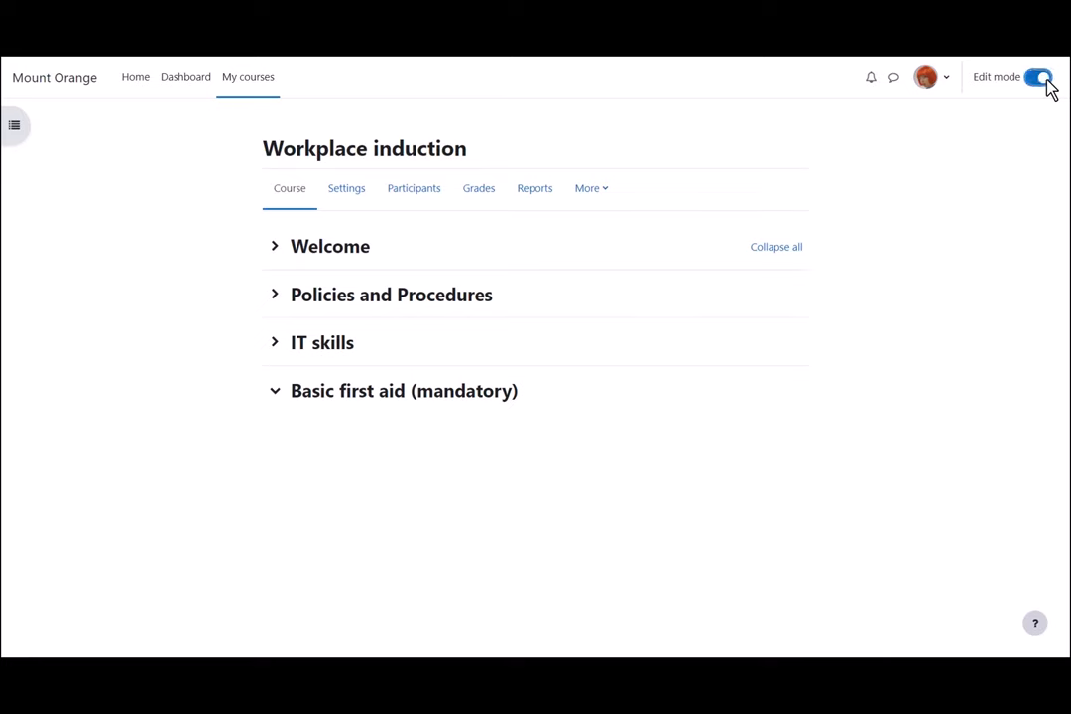
click(1039, 77)
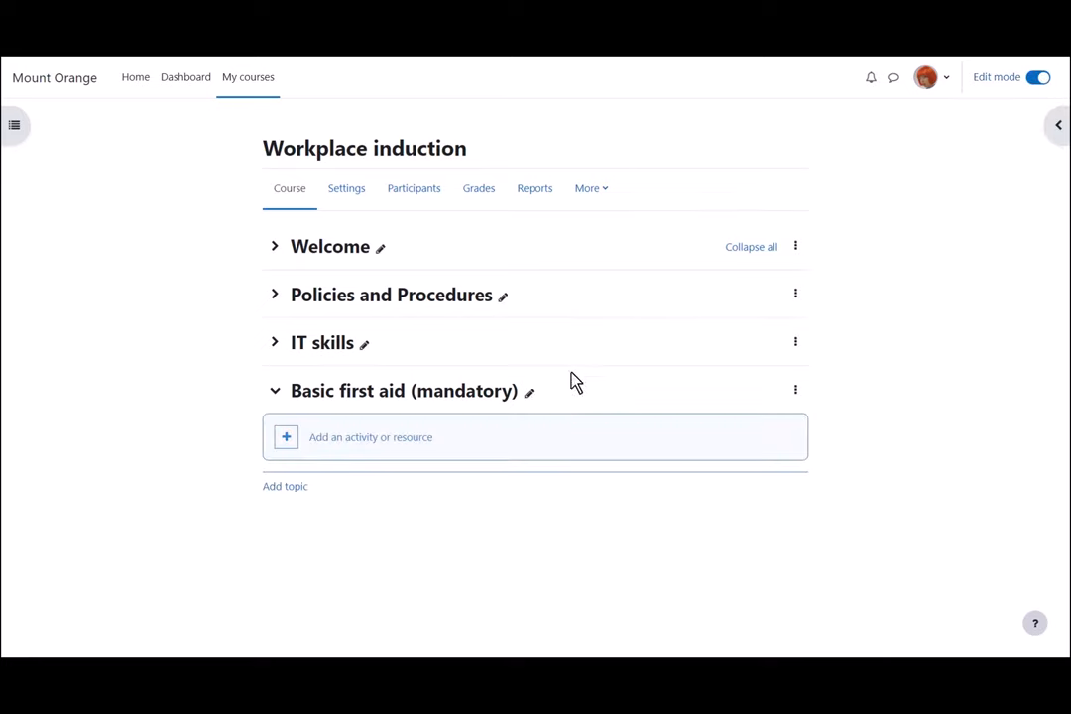
mouse_move(480, 439)
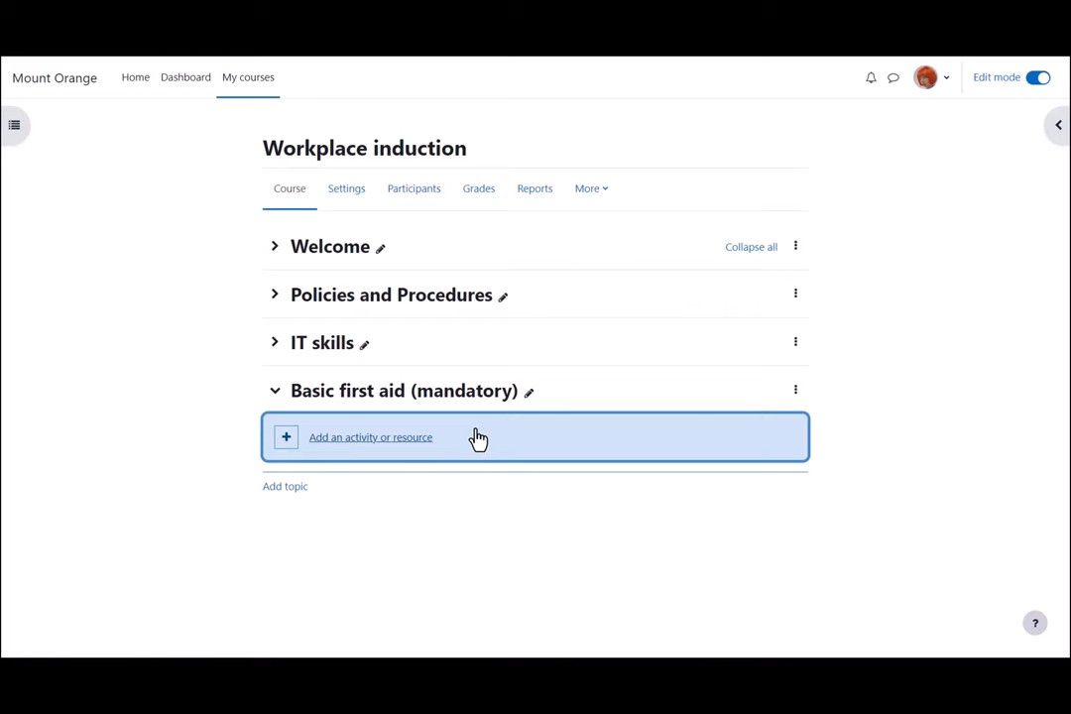
click(369, 436)
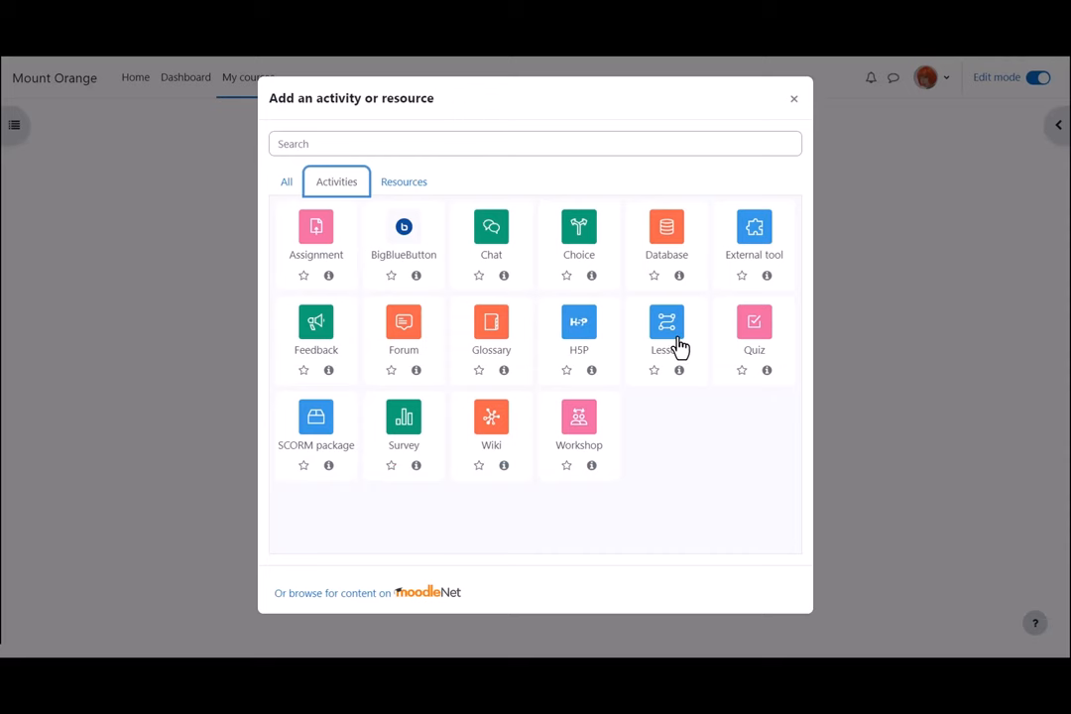
mouse_move(667, 337)
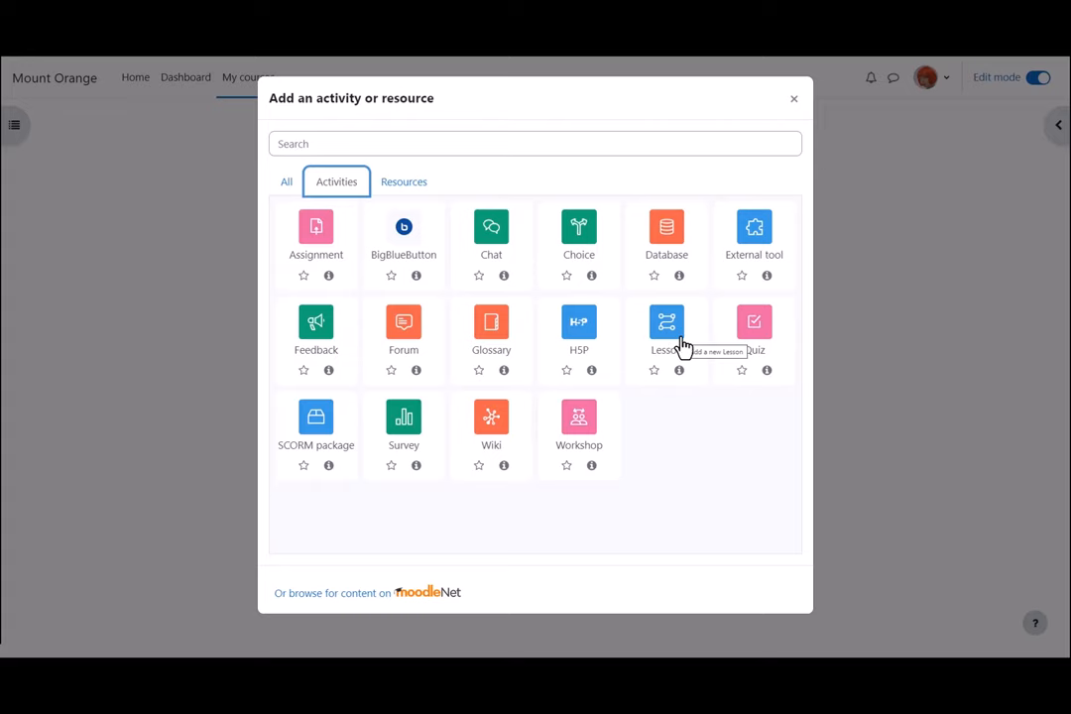
mouse_move(679, 375)
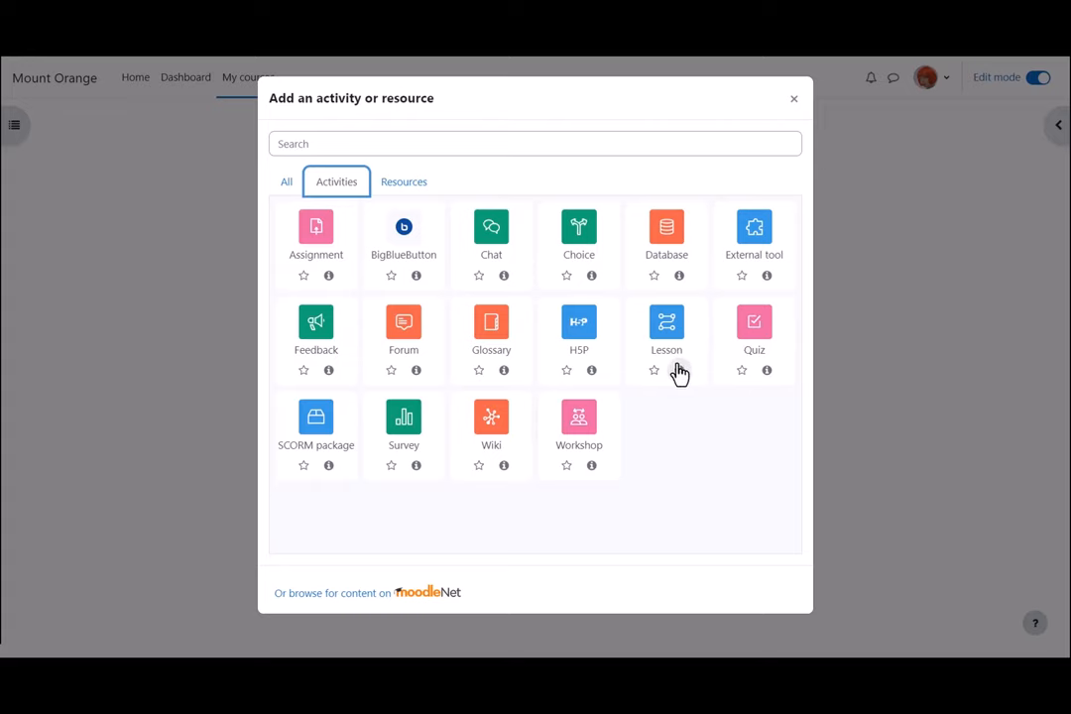
- Review the Lesson activity info and add a Lesson activity
click(667, 322)
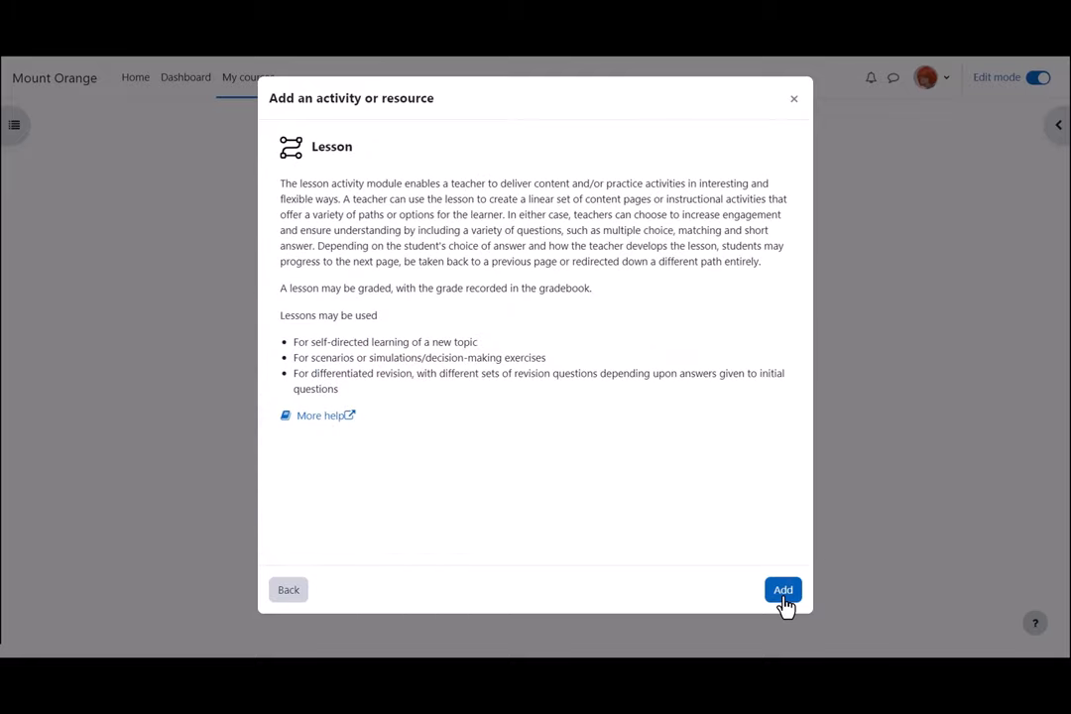
click(781, 591)
text(Basic CPR)
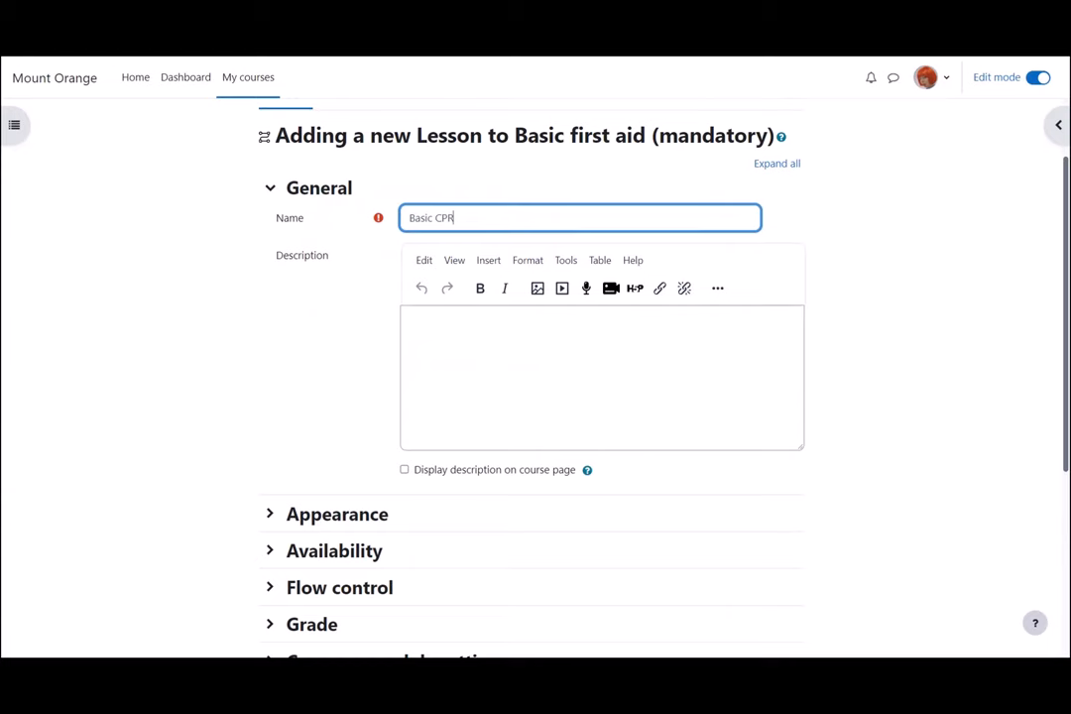
- Describe CPR as cardiopulmonary resuscitation with chest compressions and display it on the course page
click(603, 377)
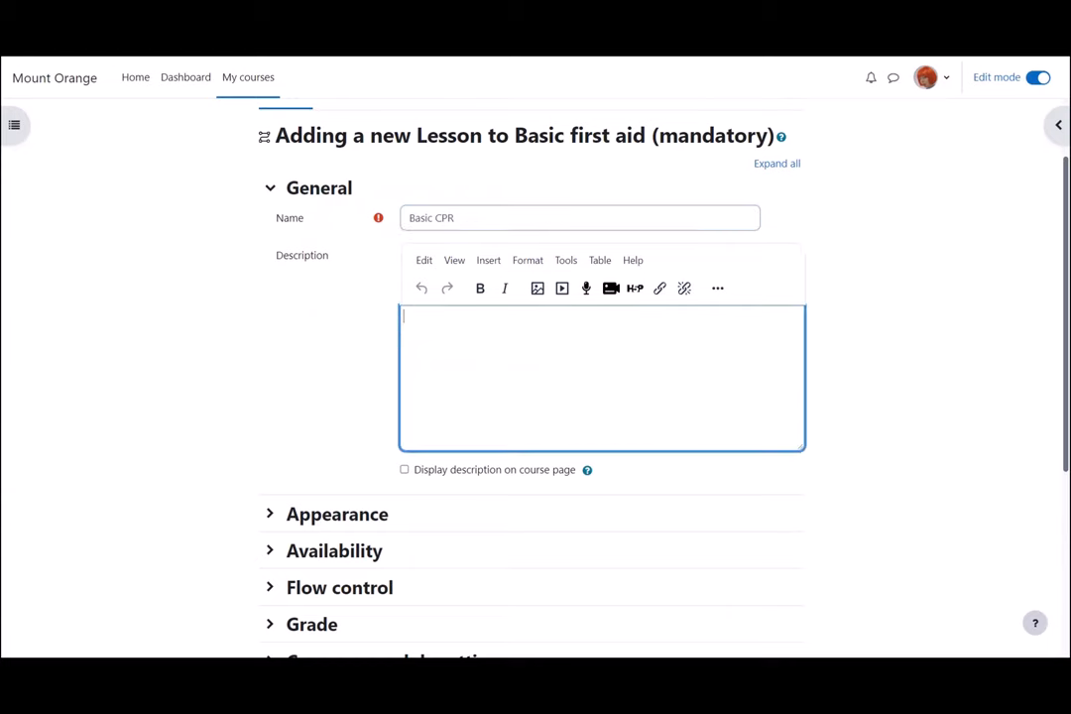
text(CPR stands for cardiopulmonary resuscitation. It's when someone gives chest compressions to a person in cardiac arrest to keep them alive until emergency help arrives.)
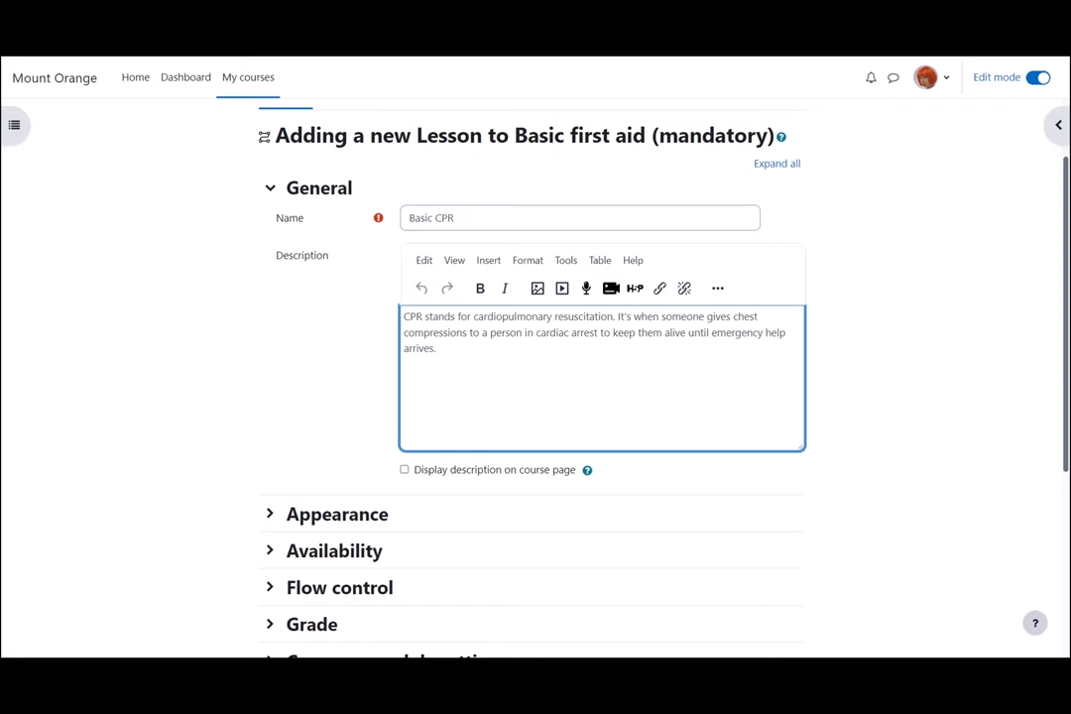
click(405, 468)
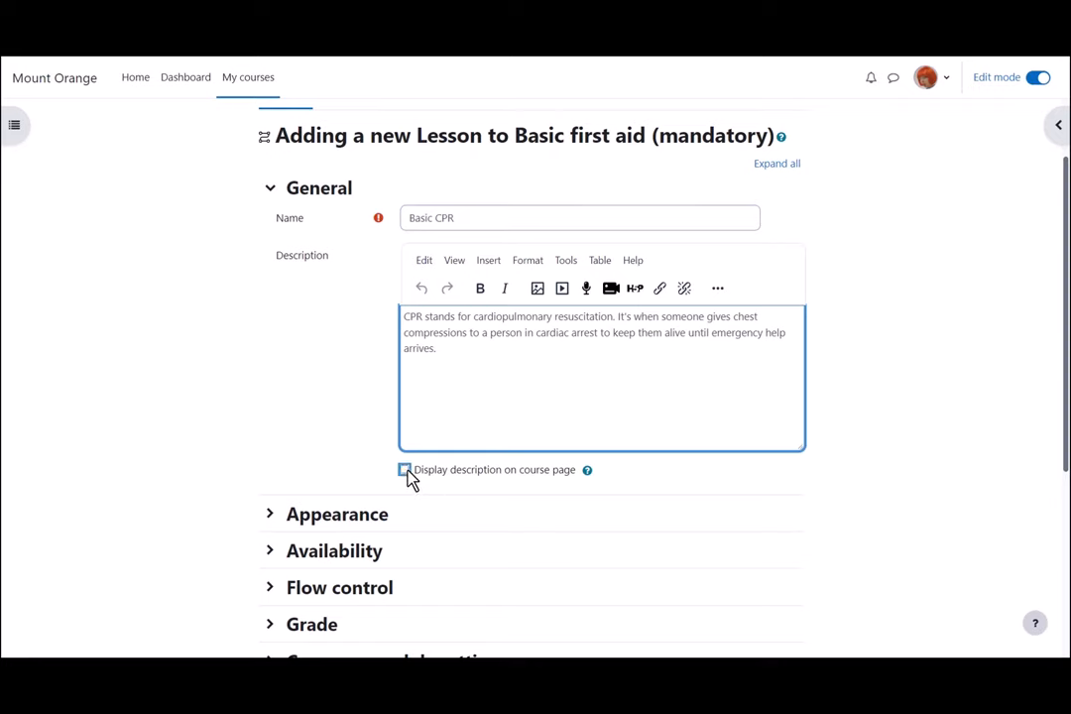
click(404, 468)
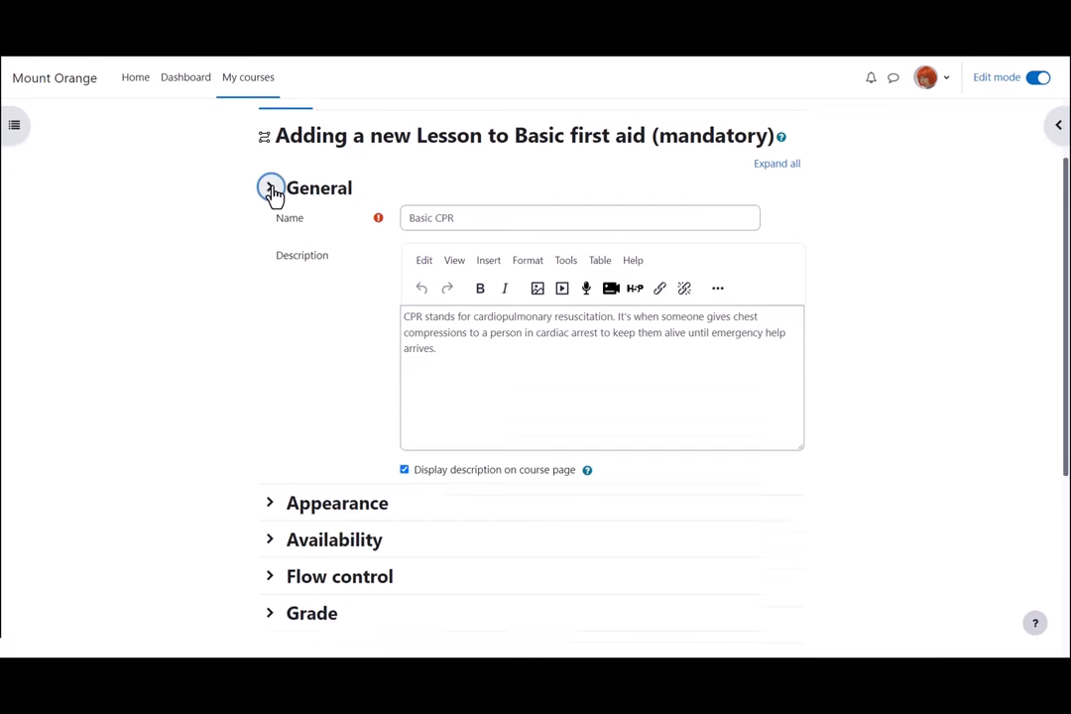
- In Appearance settings, set the maximum number of answers to 4
click(270, 187)
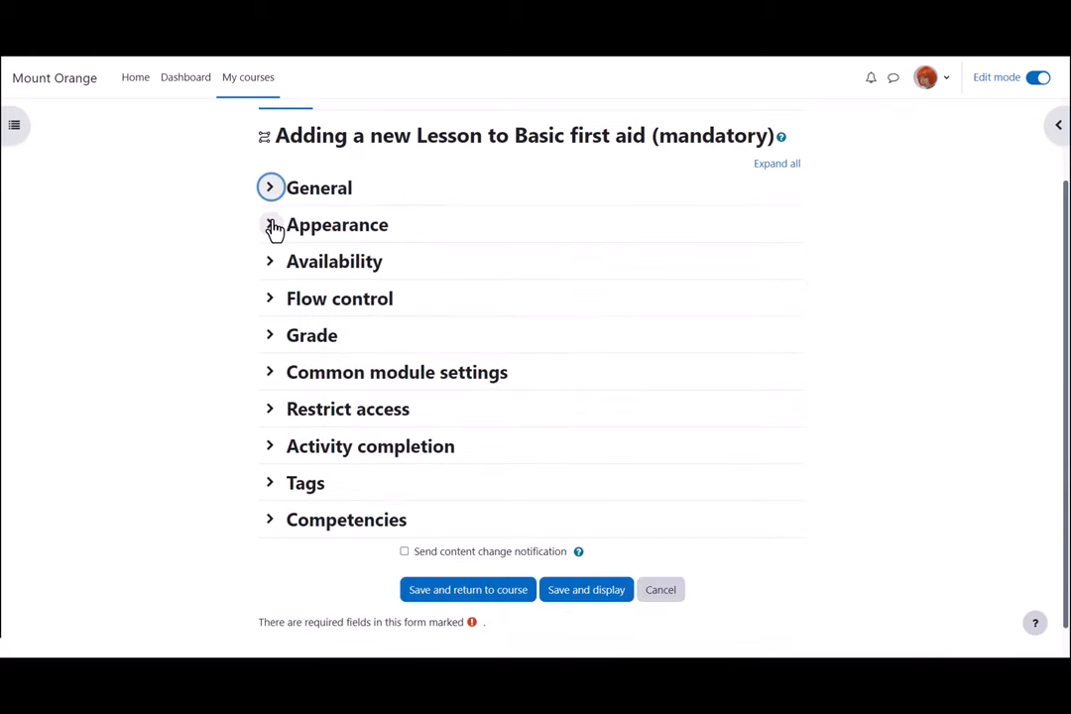
click(269, 224)
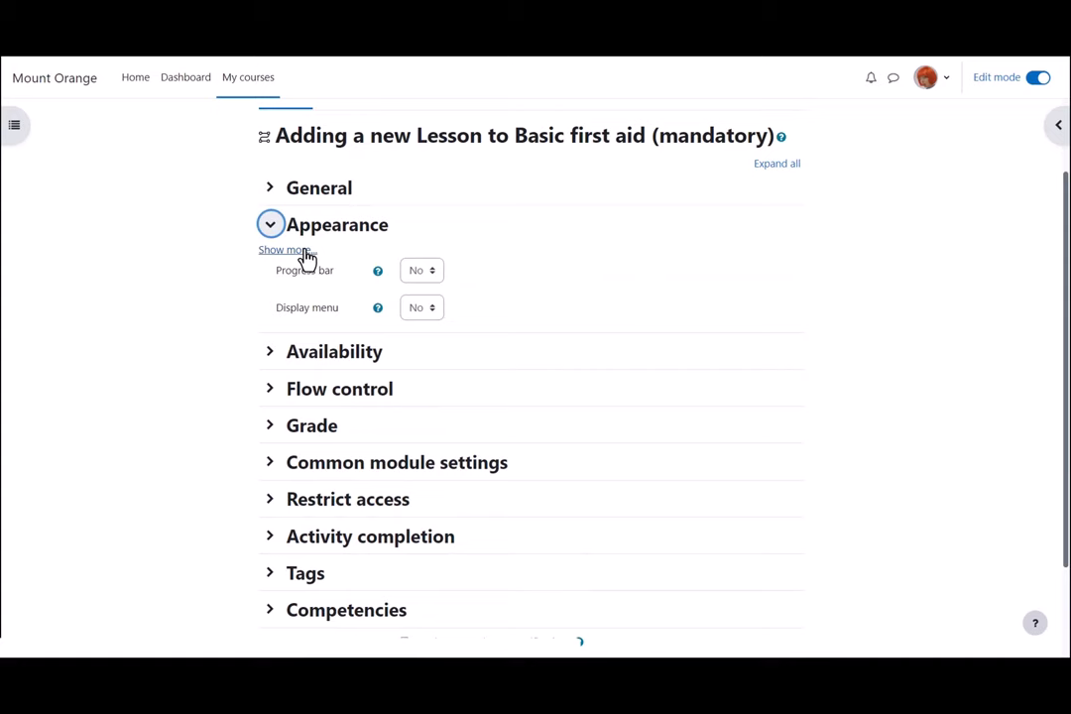
click(286, 250)
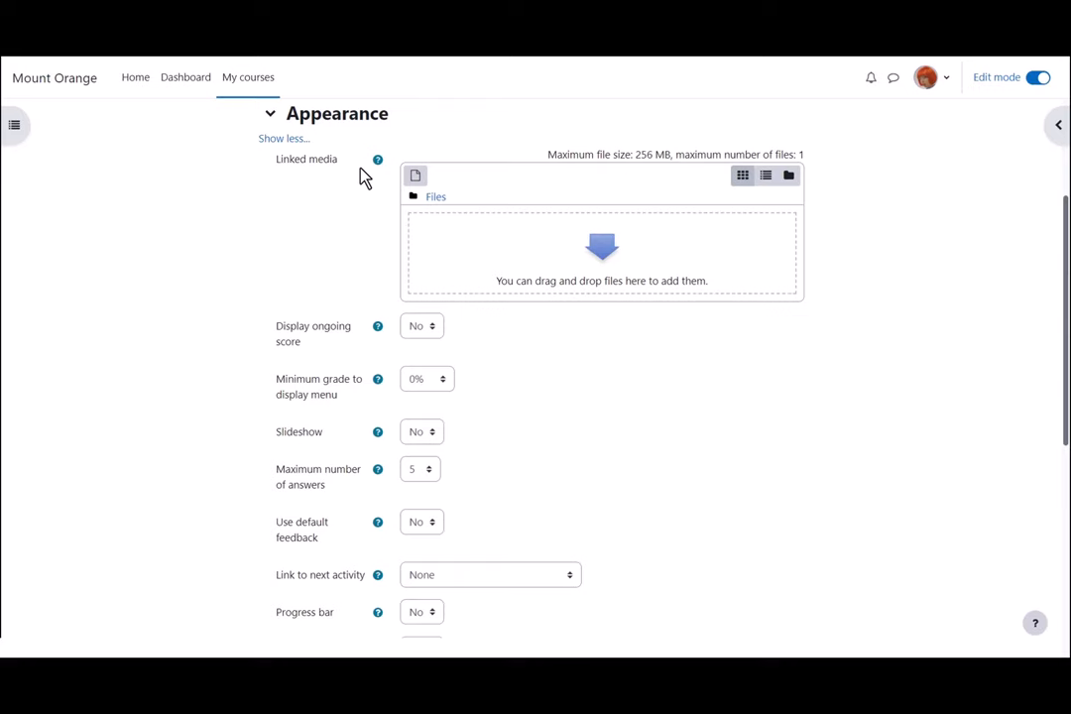
mouse_move(377, 158)
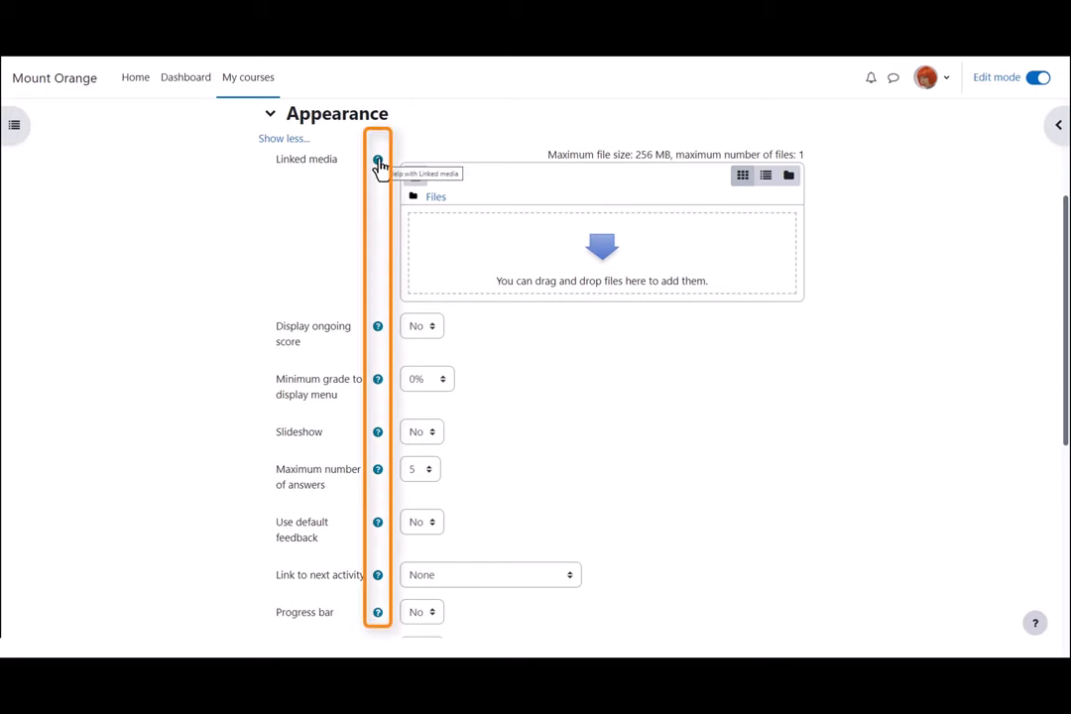
mouse_move(405, 188)
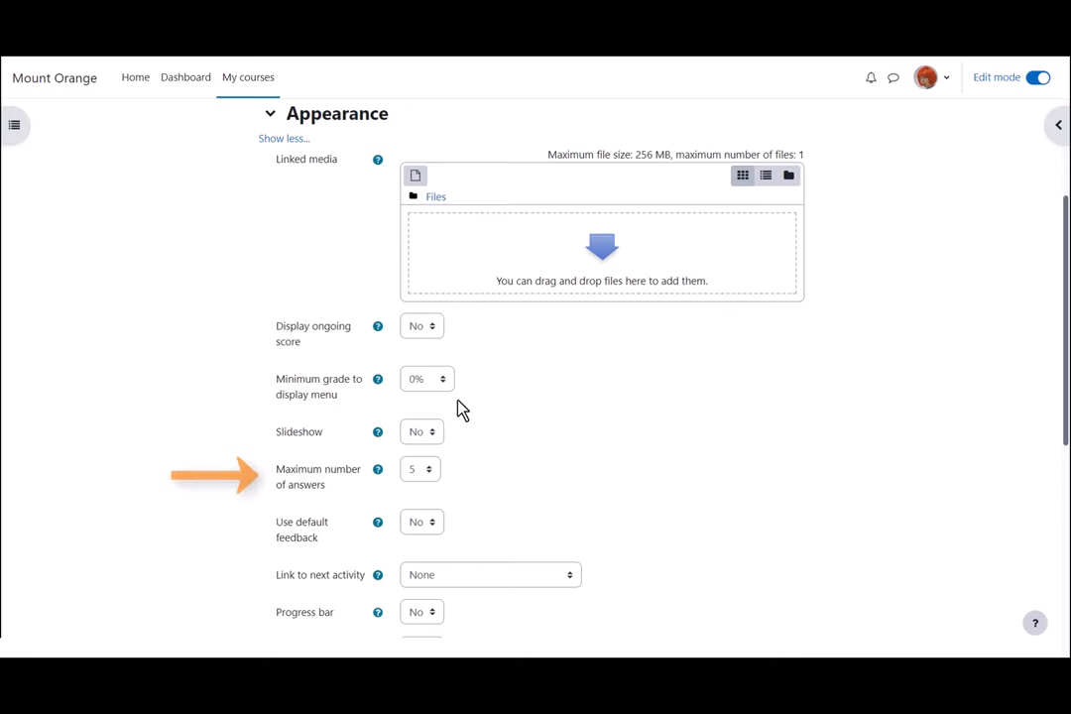
click(420, 468)
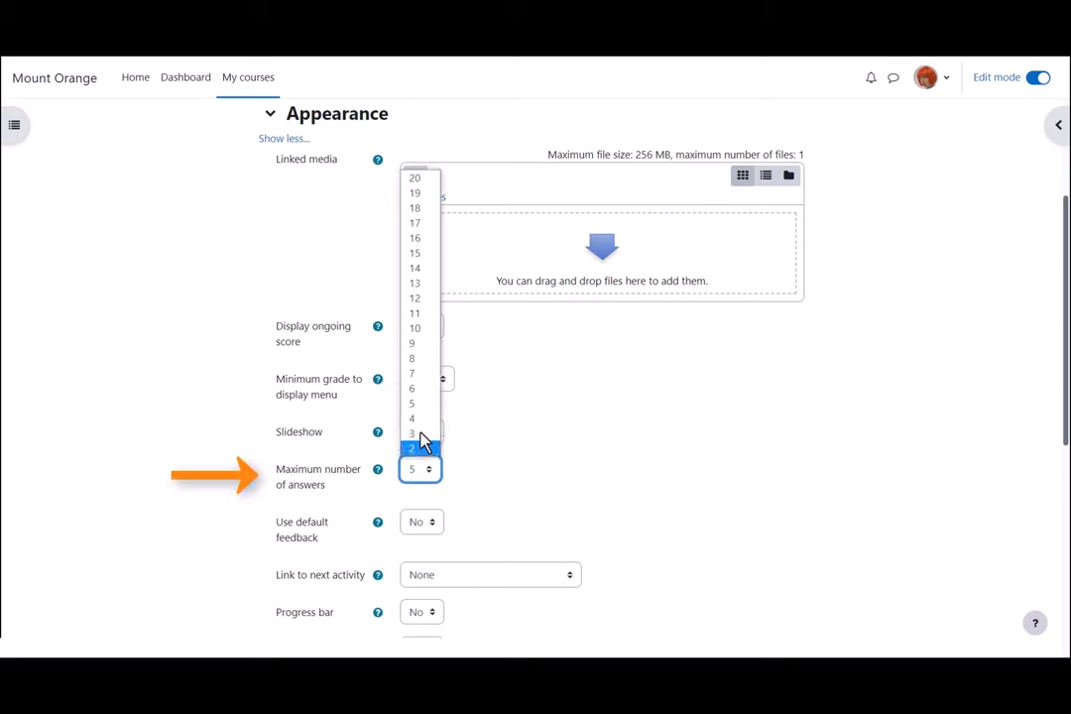
click(413, 417)
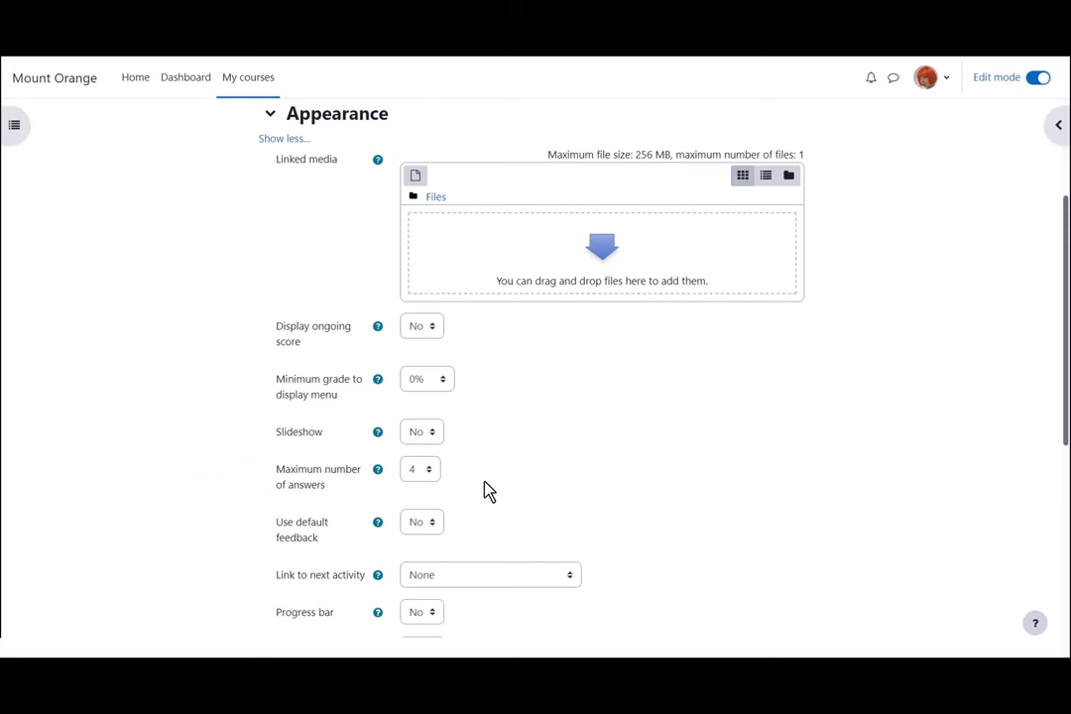
scroll(down, 3)
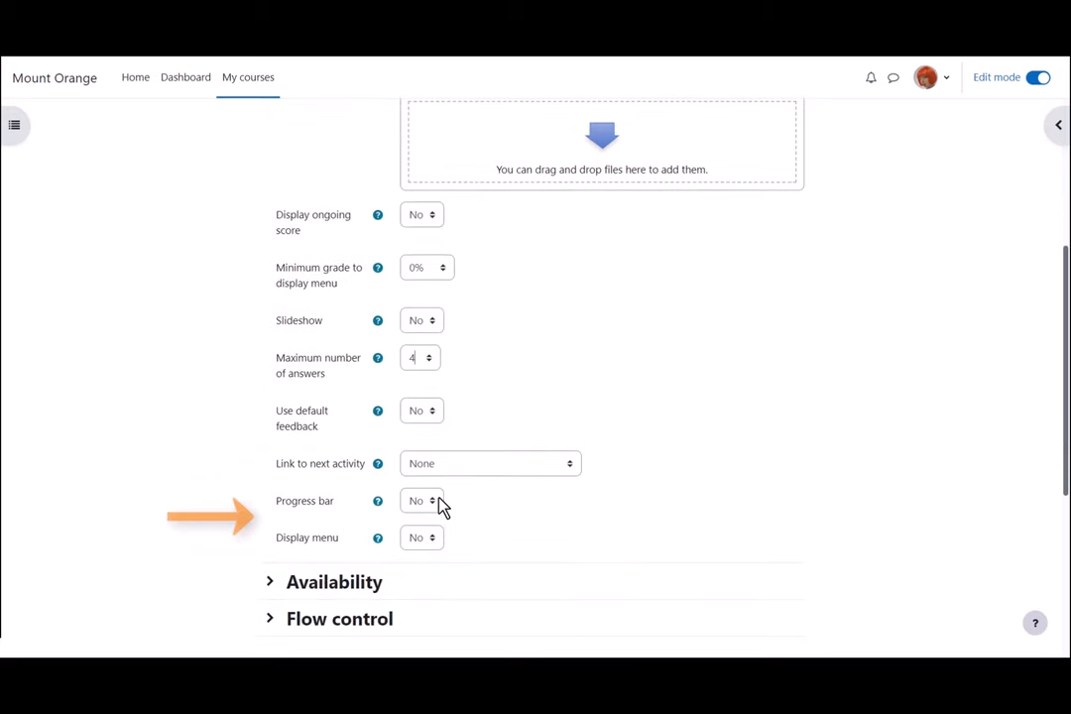
mouse_move(440, 552)
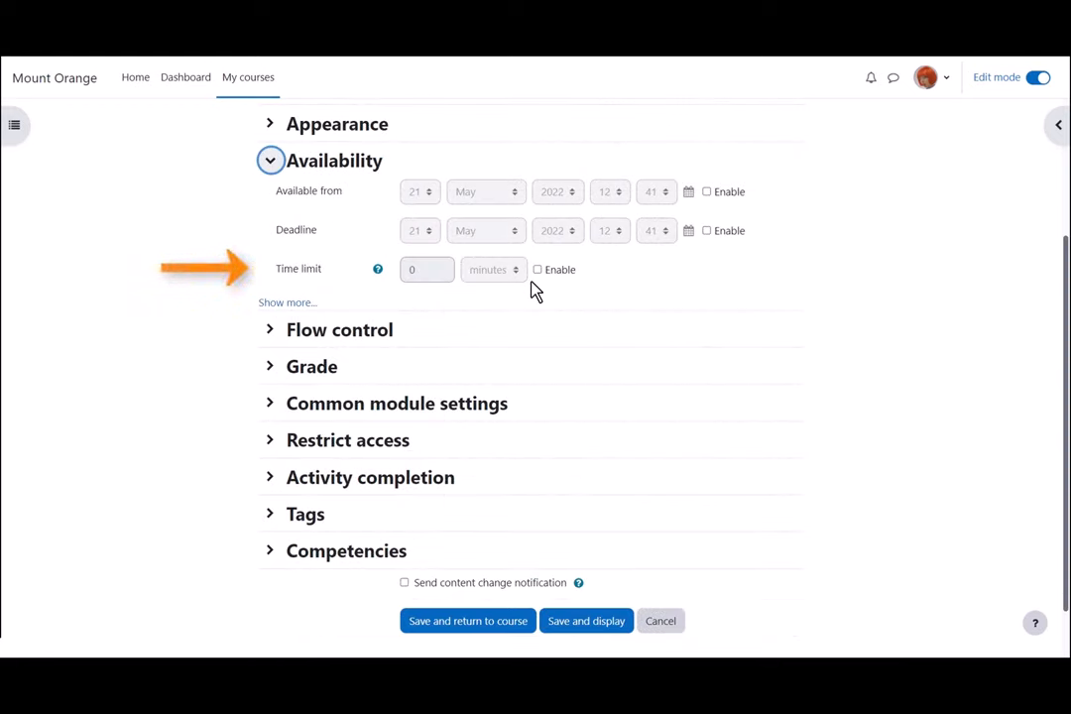
click(286, 301)
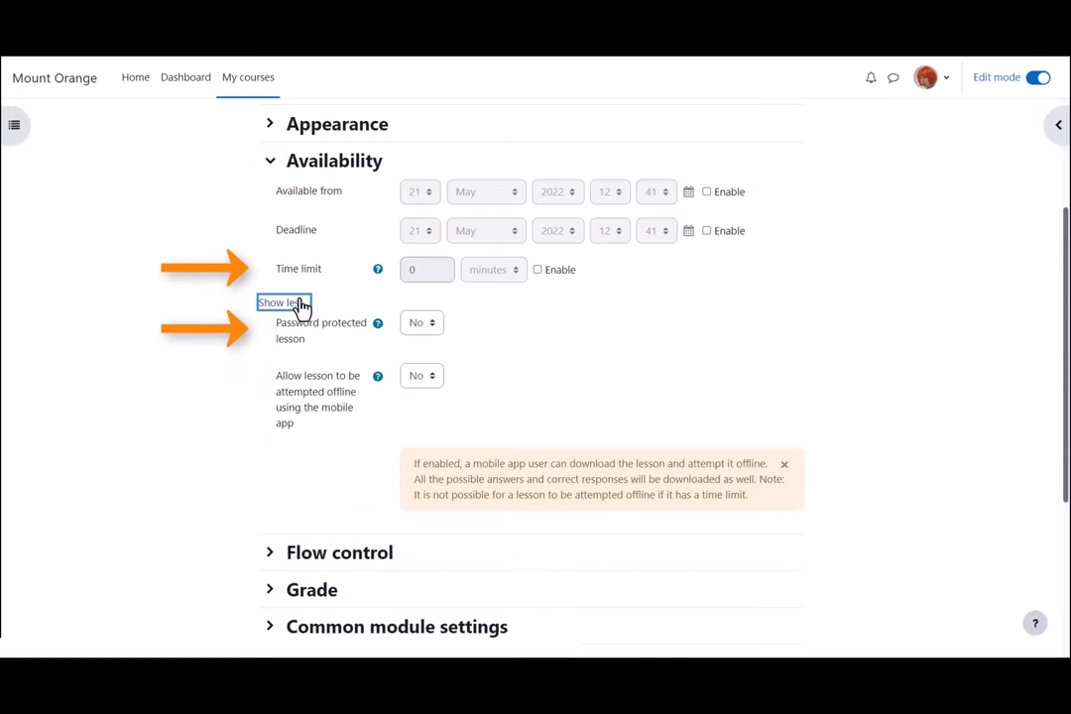
click(282, 302)
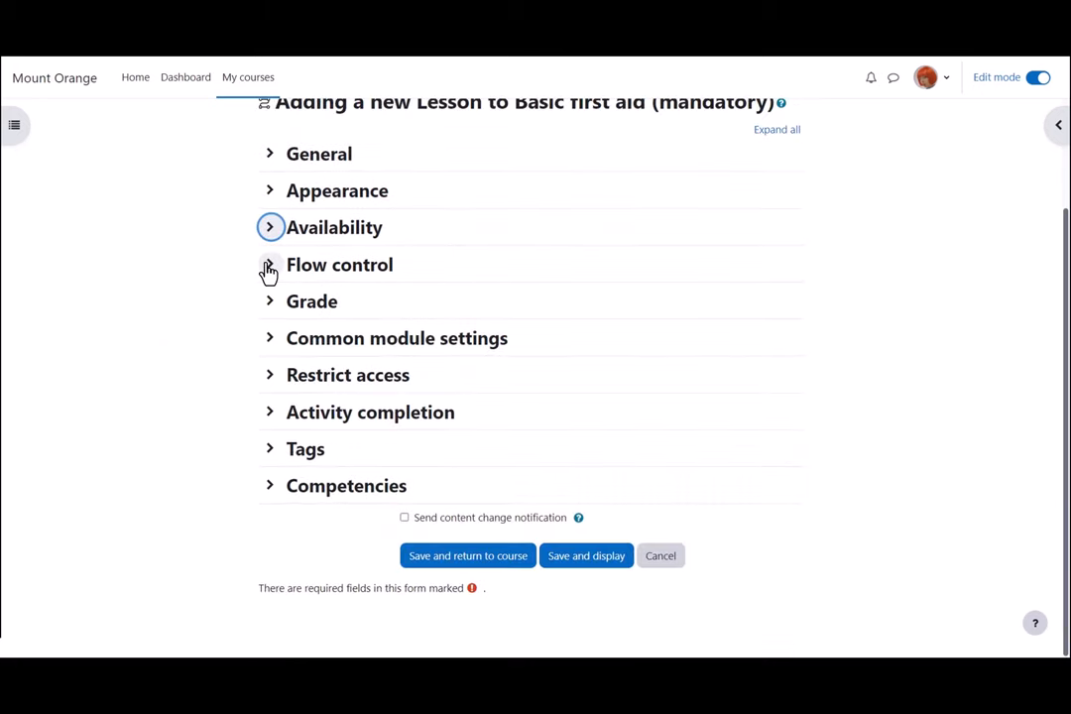
click(270, 266)
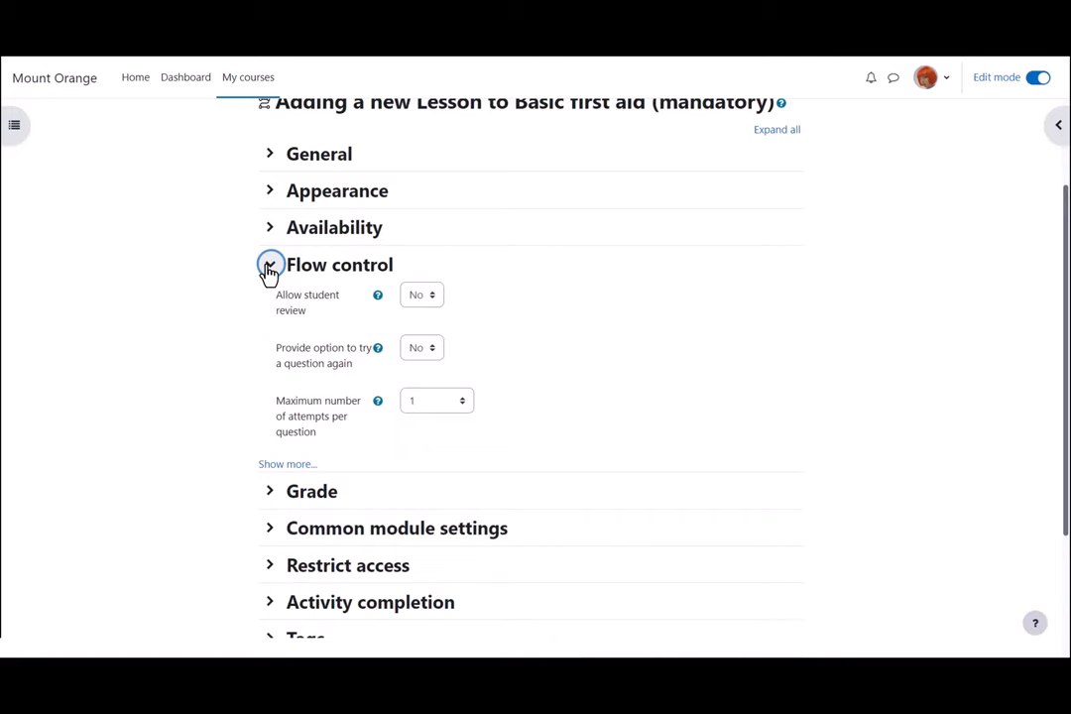
click(270, 266)
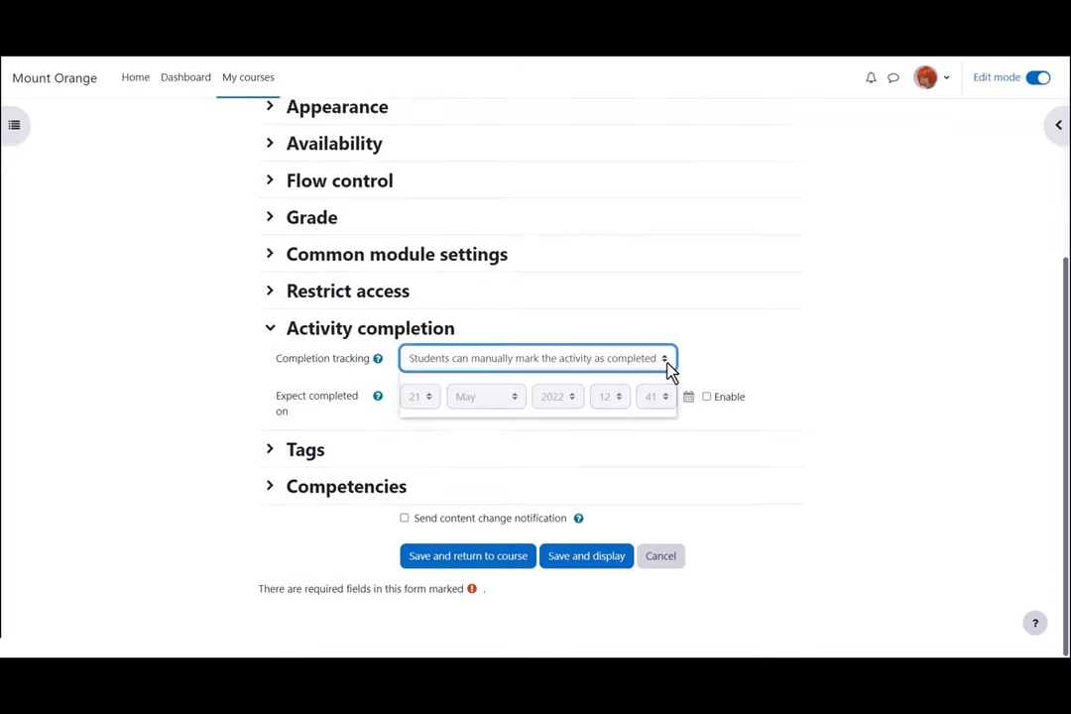
- Track completion when conditions are met, requiring a view and 15 minutes time spent
click(536, 357)
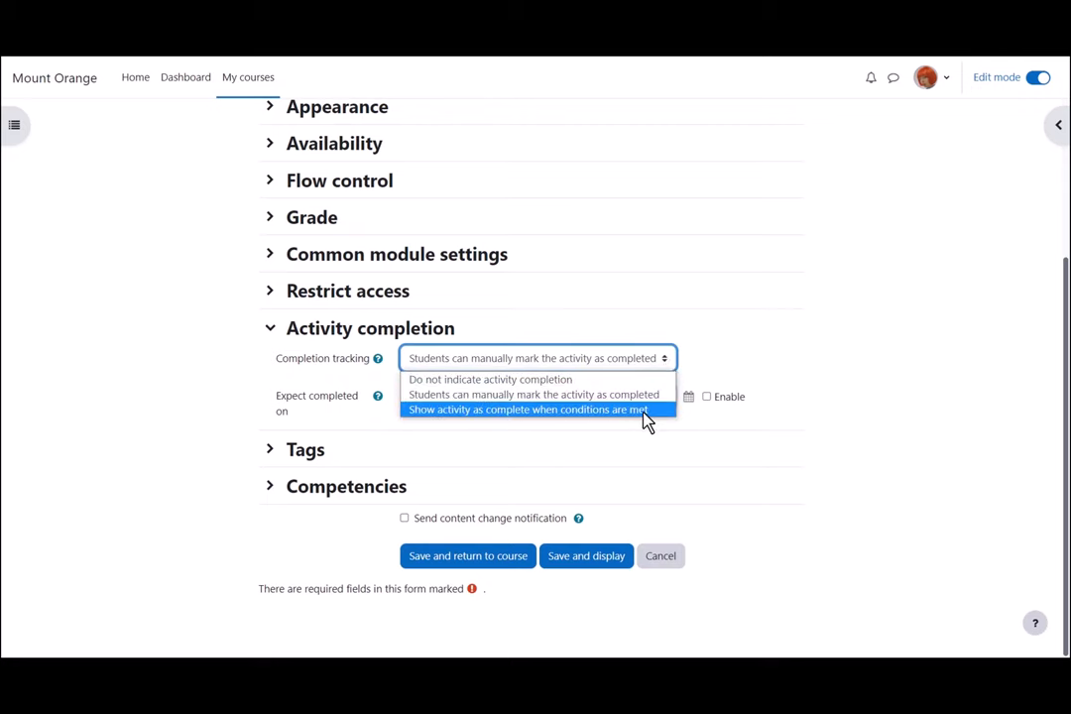
click(526, 409)
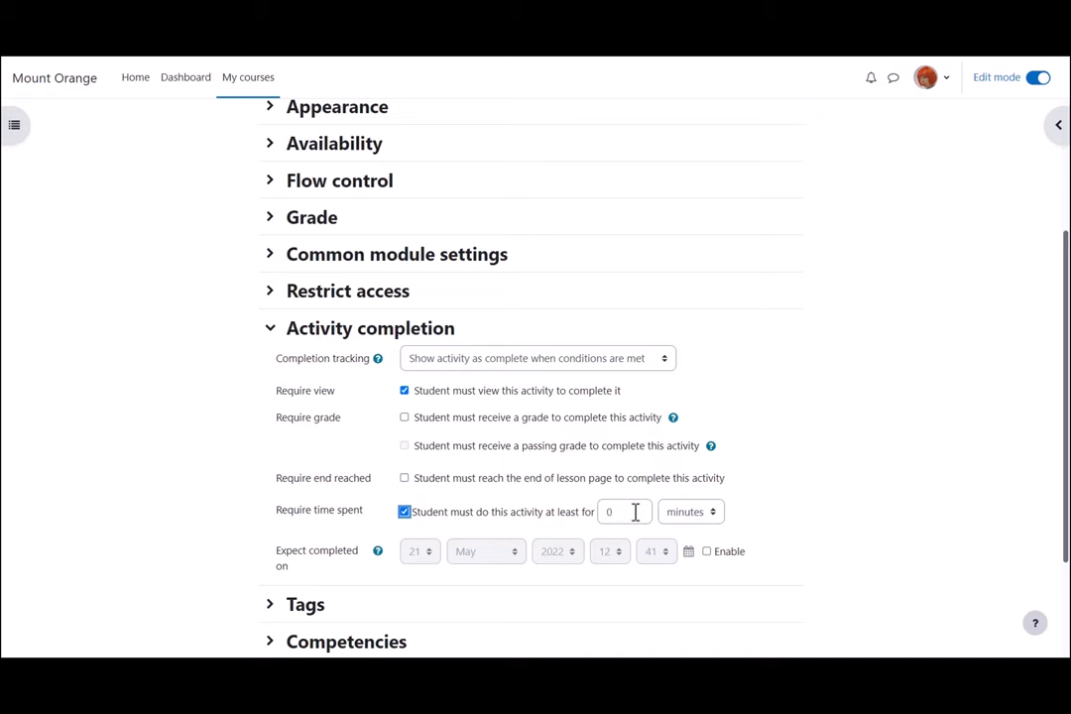
text(15)
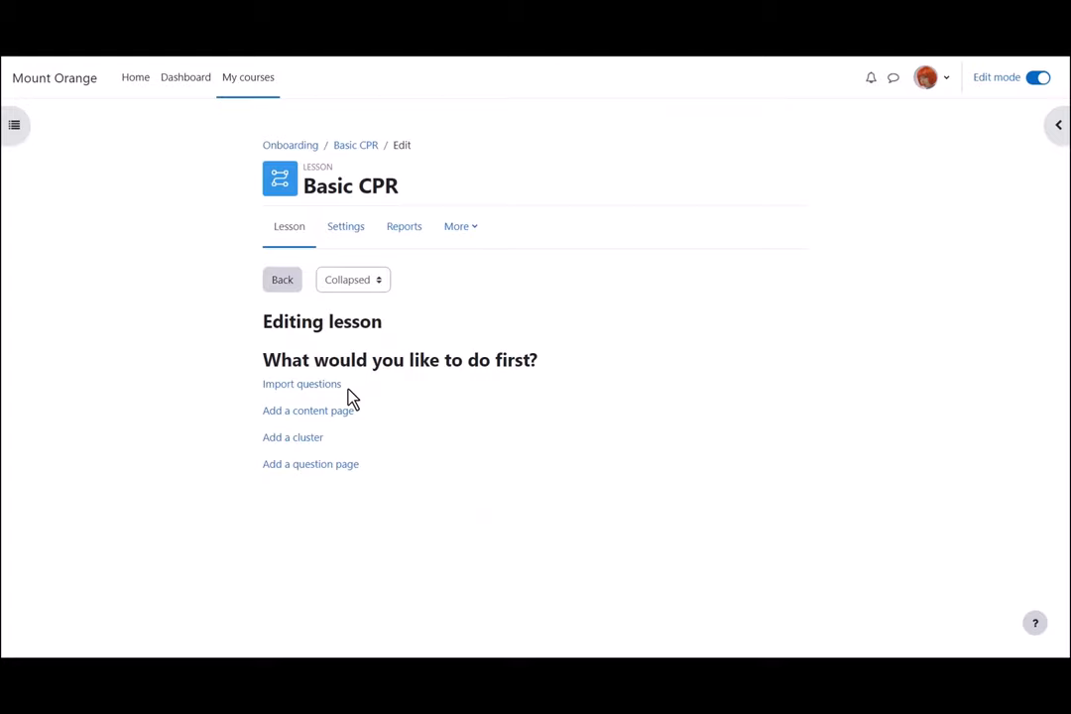
mouse_move(302, 385)
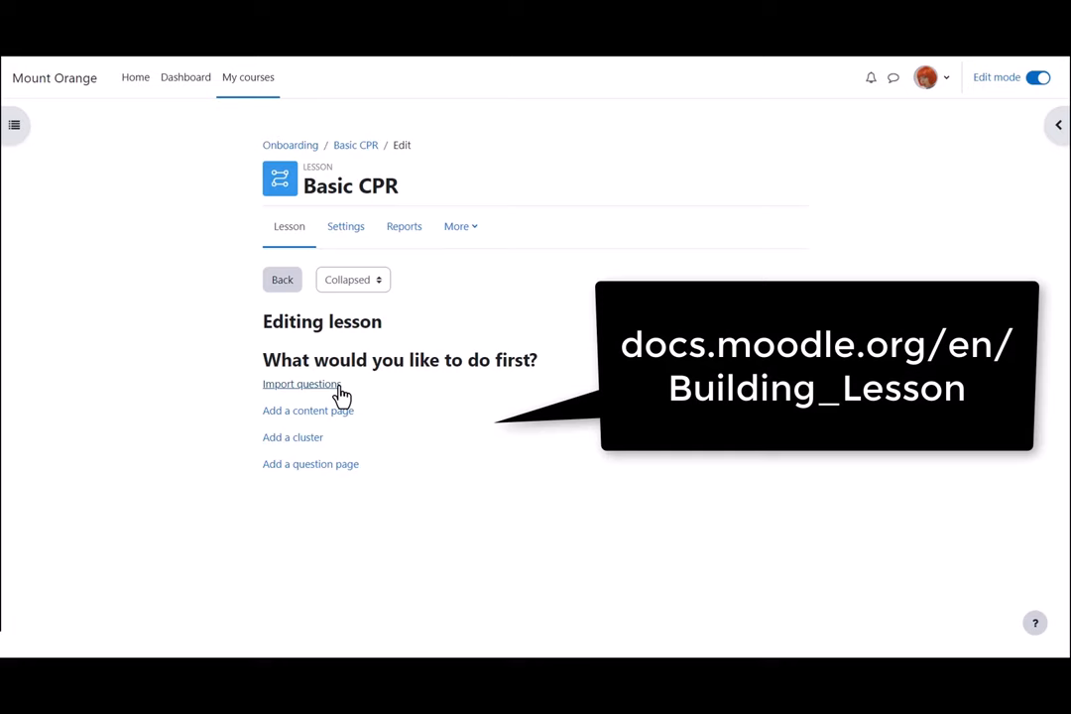
mouse_move(294, 438)
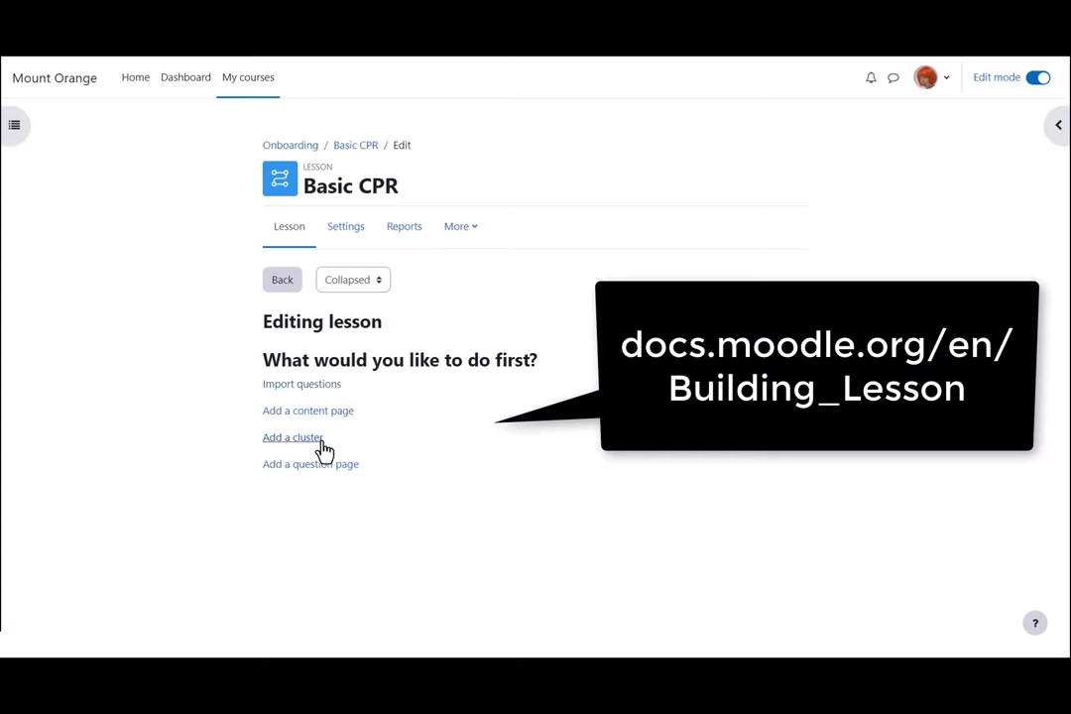
mouse_move(322, 448)
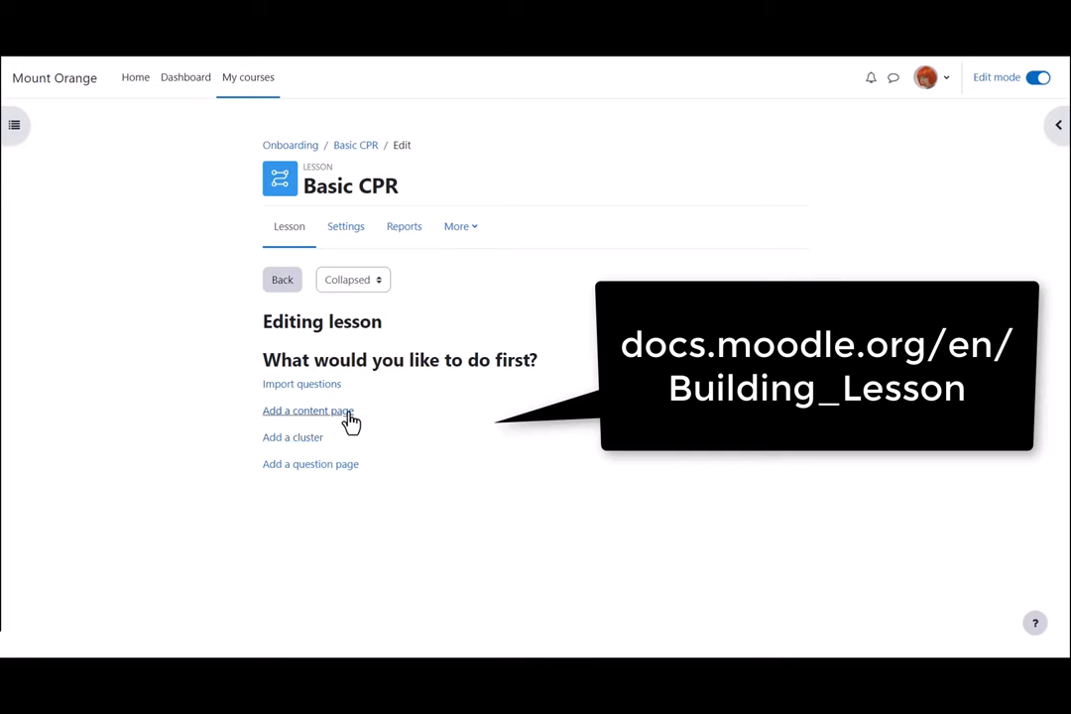
mouse_move(353, 476)
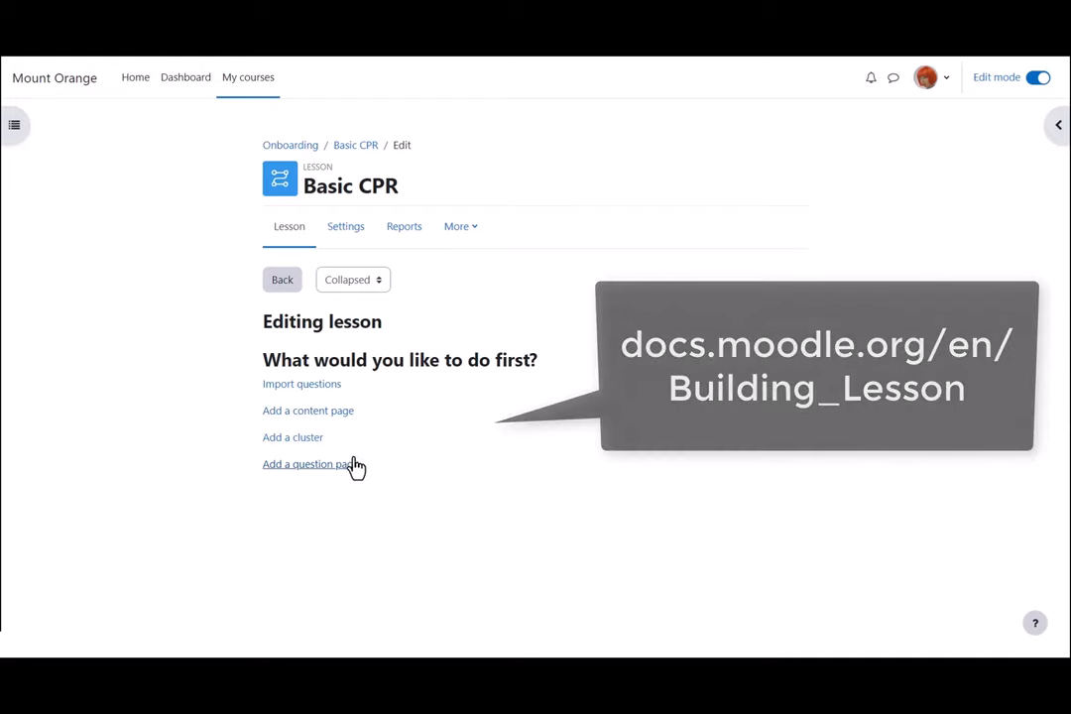
mouse_move(307, 411)
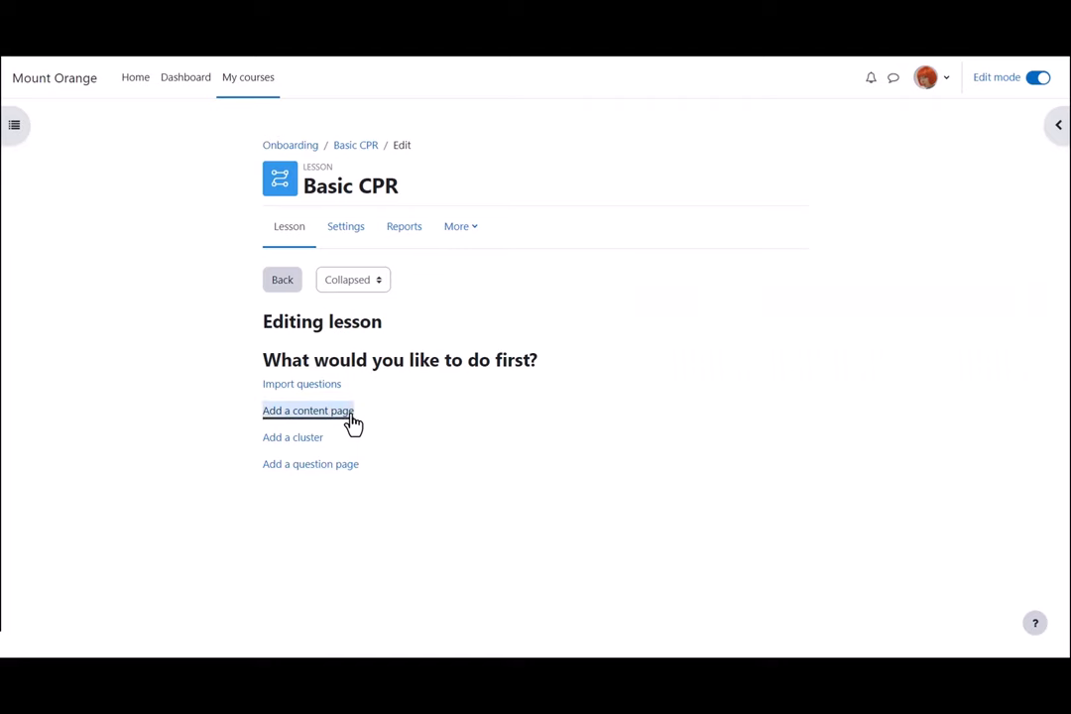
- Add a content page whose text ends 'Choose how you'd like to learn about CPR below'
click(308, 409)
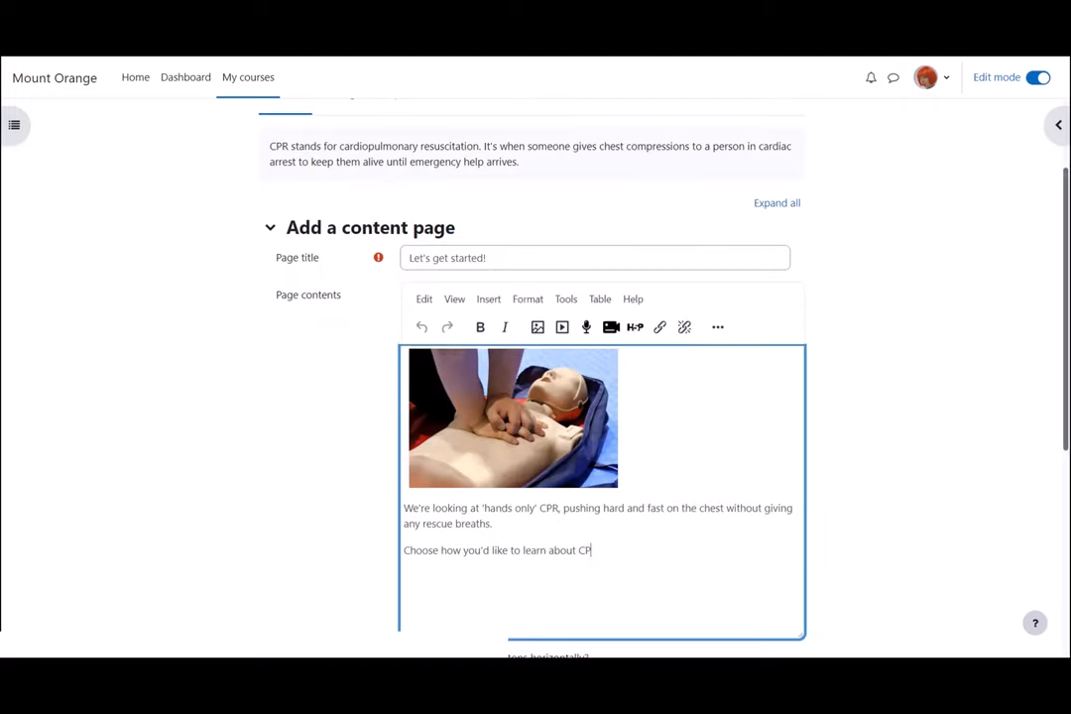
text(R below)
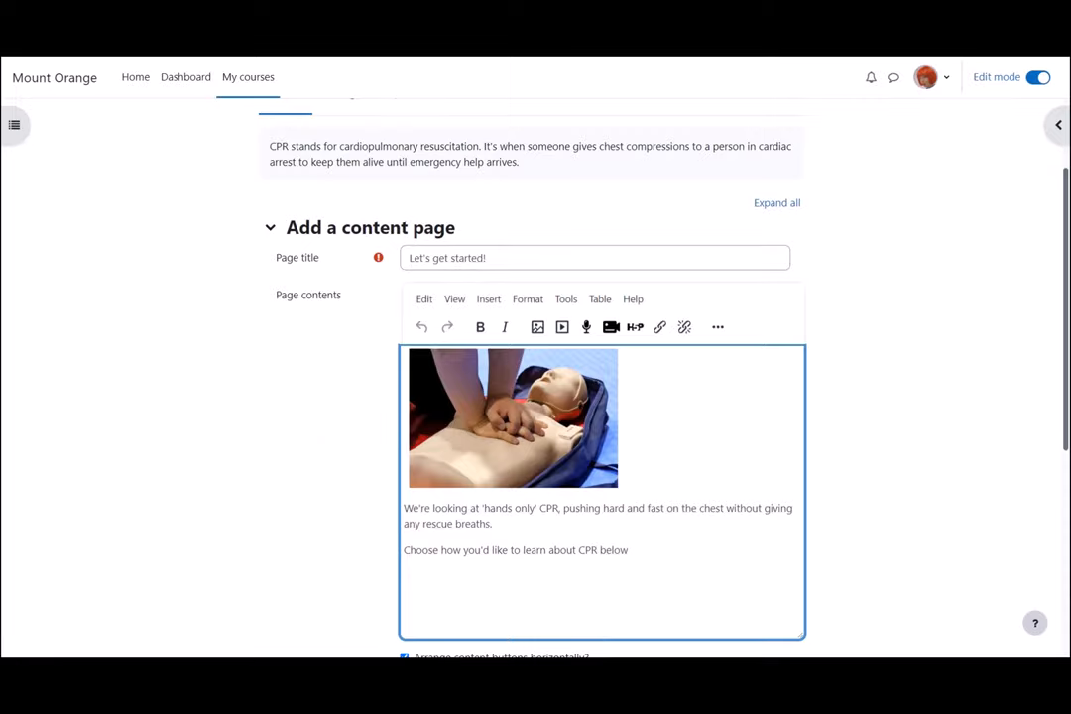
text(...)
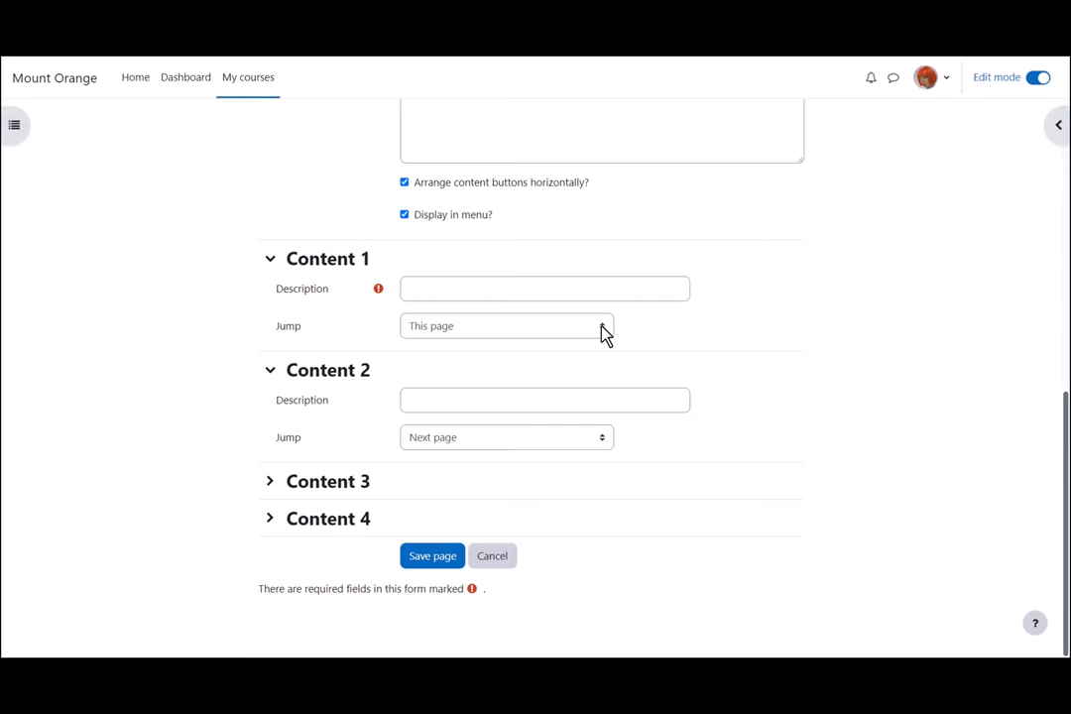
- Set choices 'Watch a video about CPR' and 'Read text about CPR', jumping to the next page
click(506, 325)
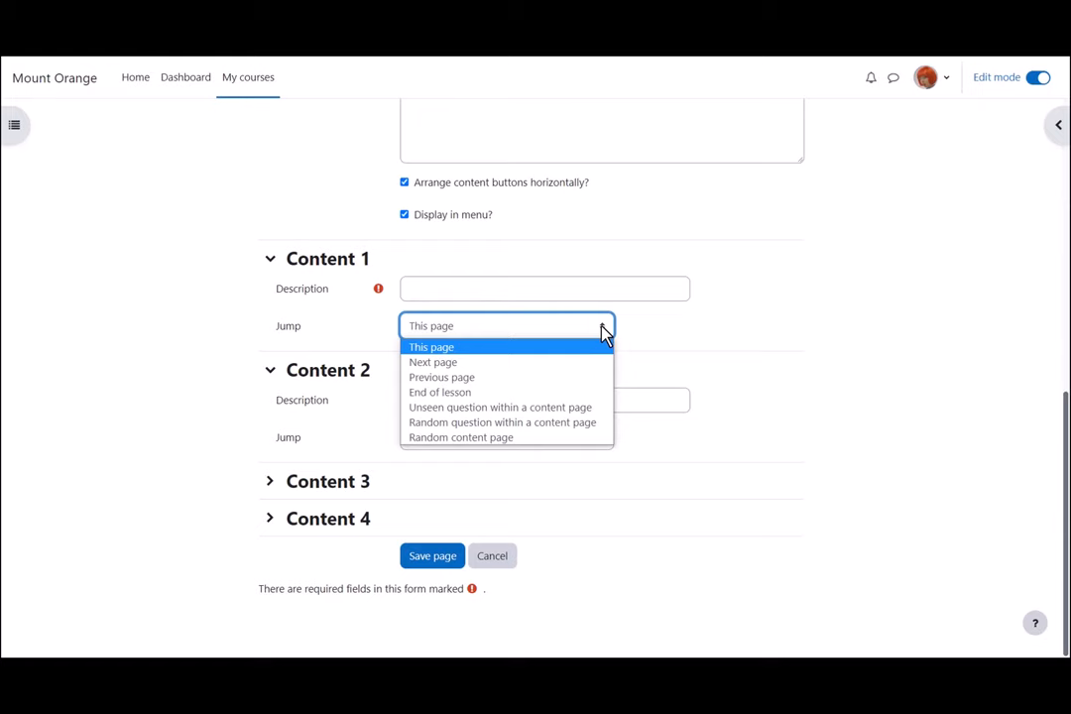
click(433, 361)
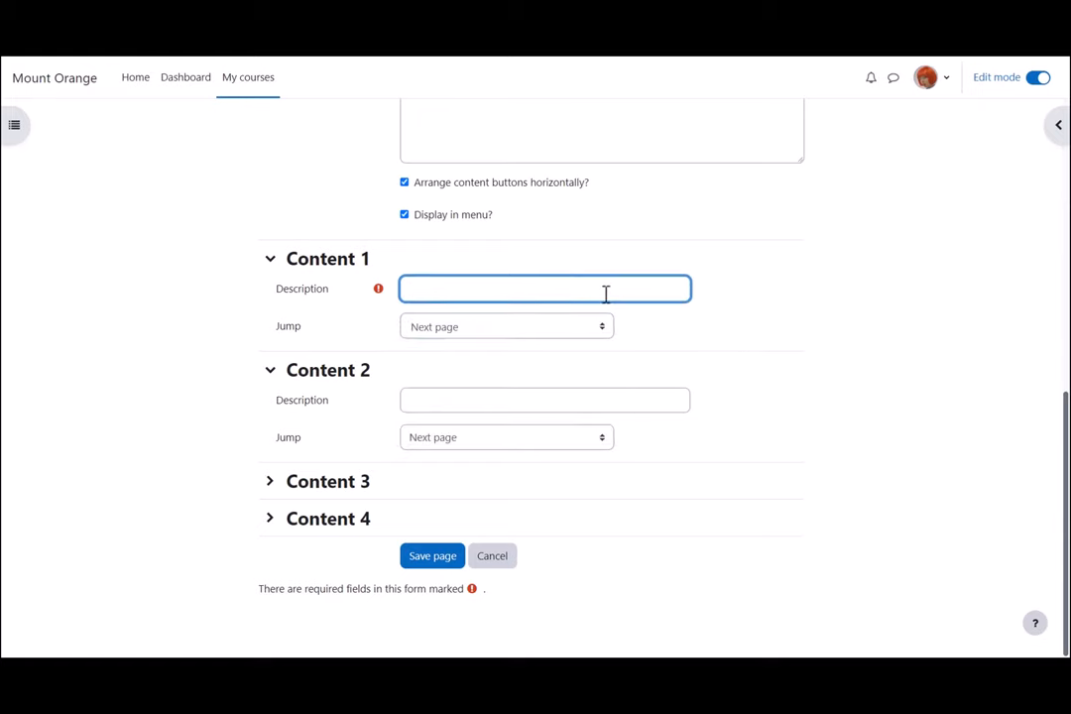
text(Watch a)
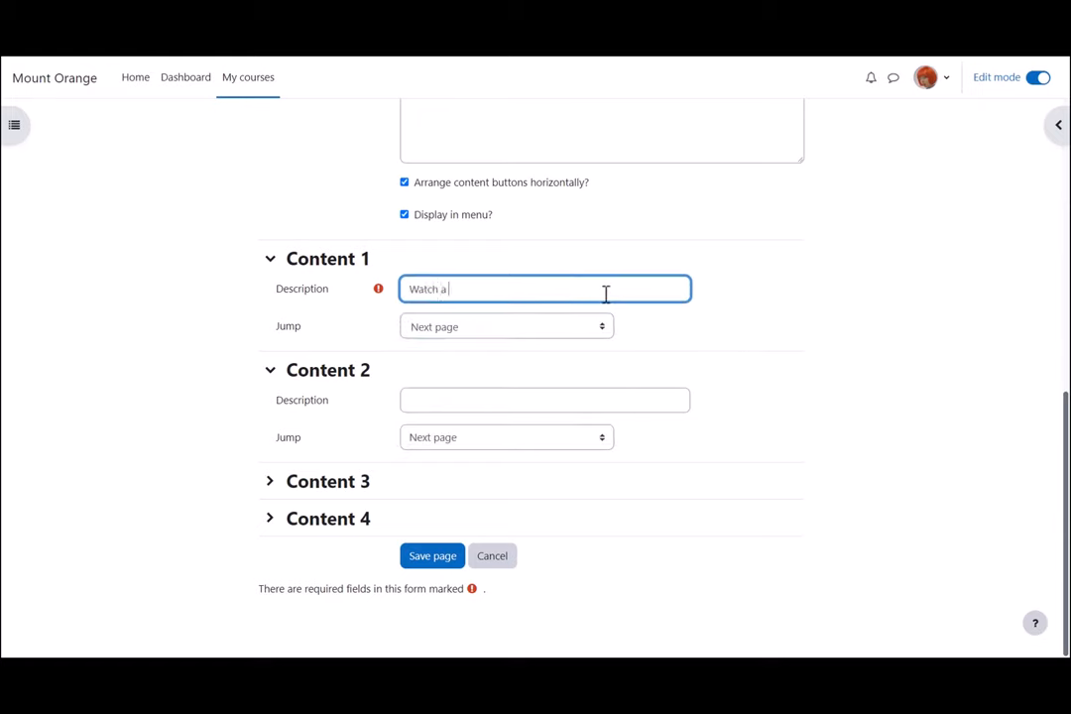
text(video about CPR)
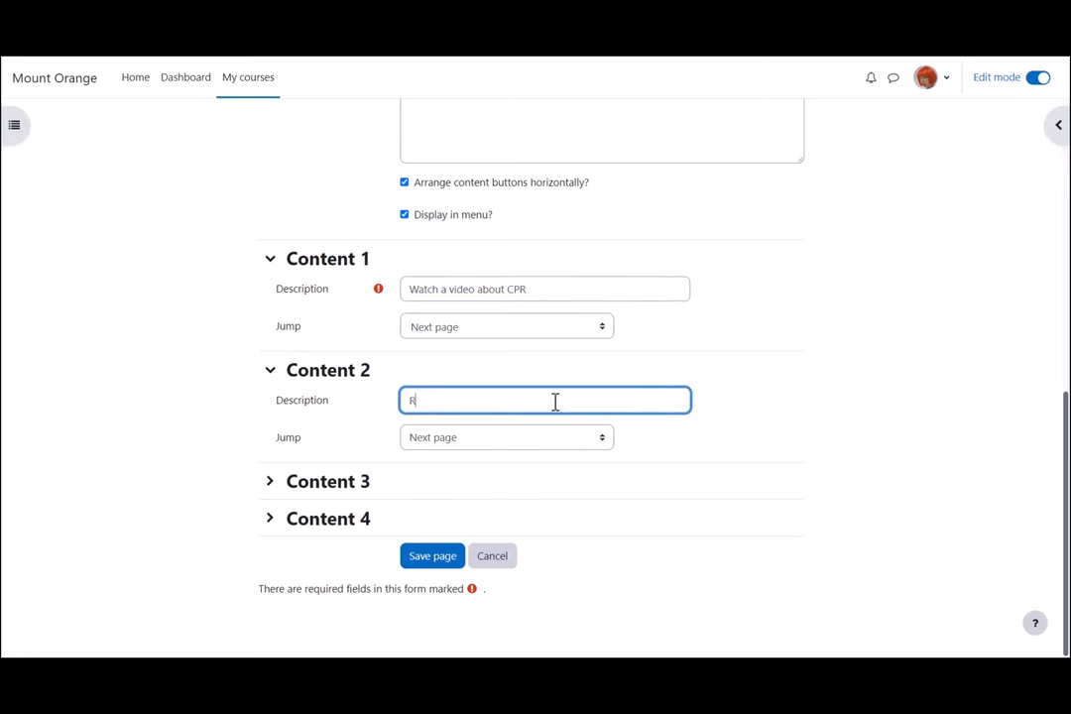
text(ead text about CPR)
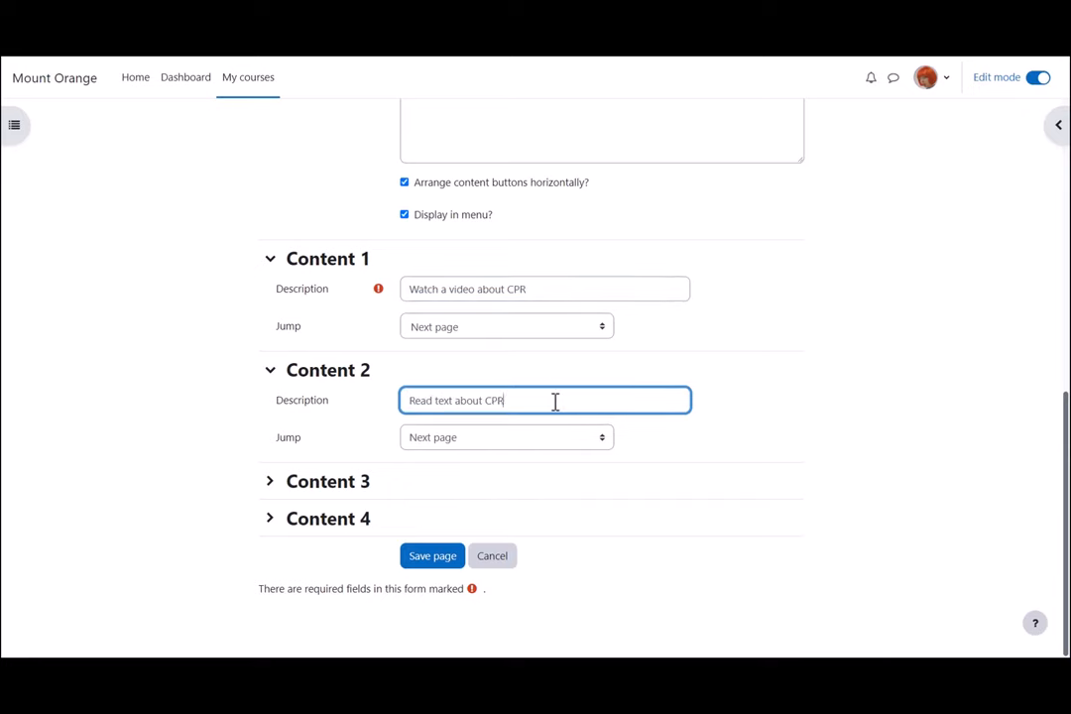
mouse_move(533, 440)
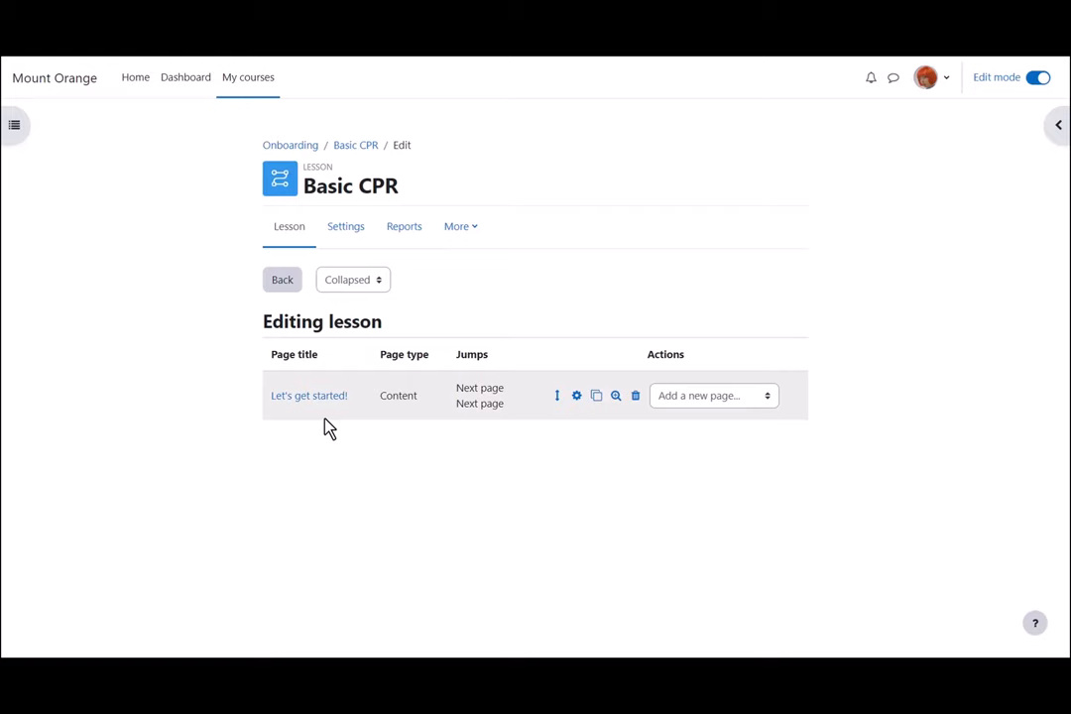
mouse_move(396, 413)
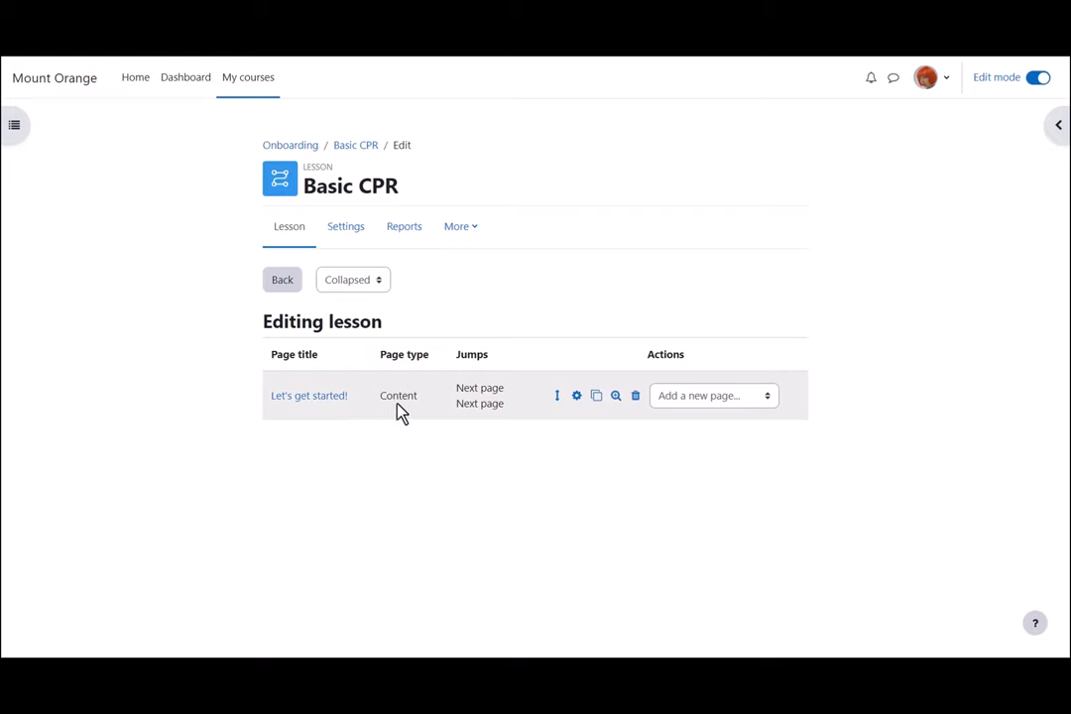
mouse_move(492, 409)
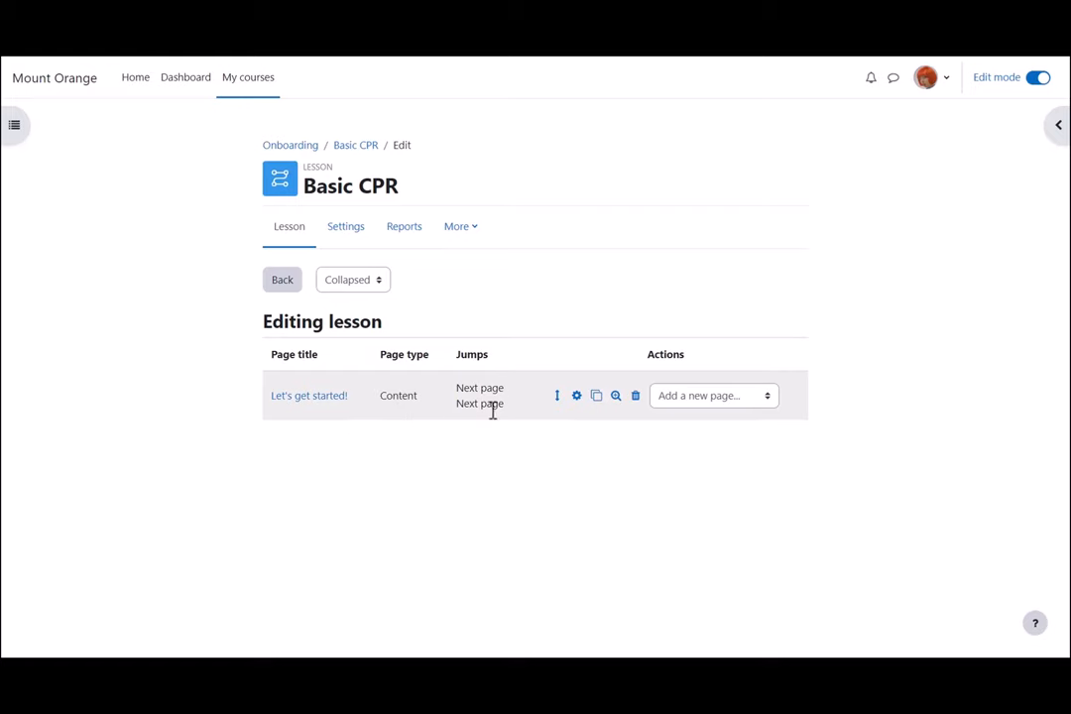
mouse_move(635, 397)
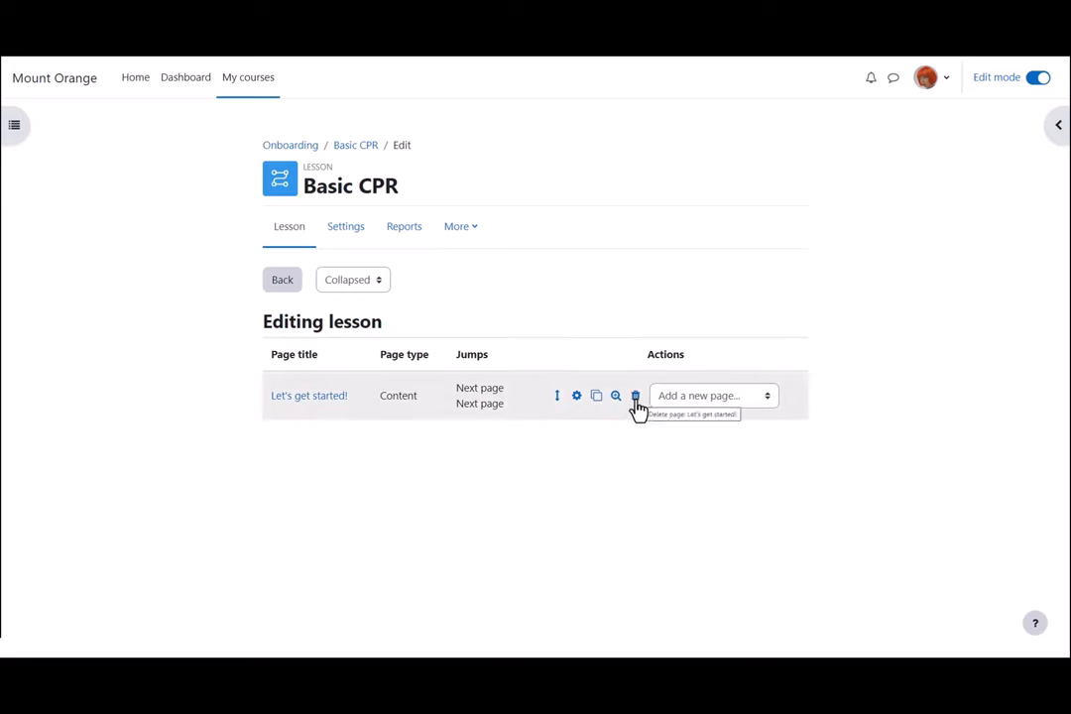
mouse_move(690, 415)
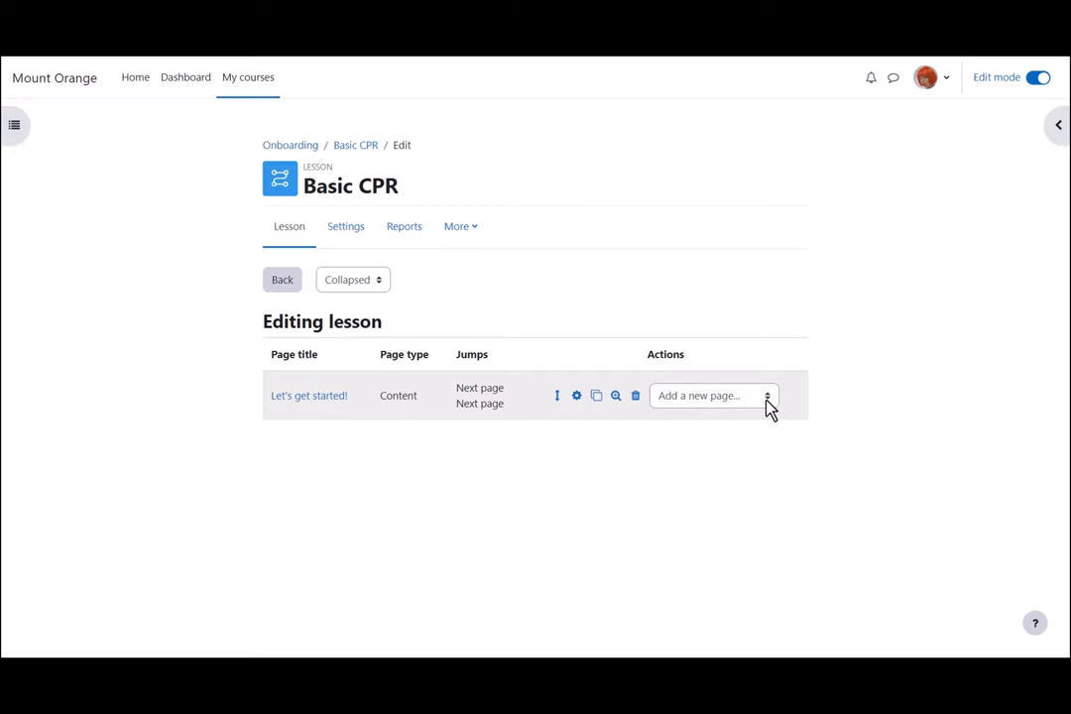
click(353, 278)
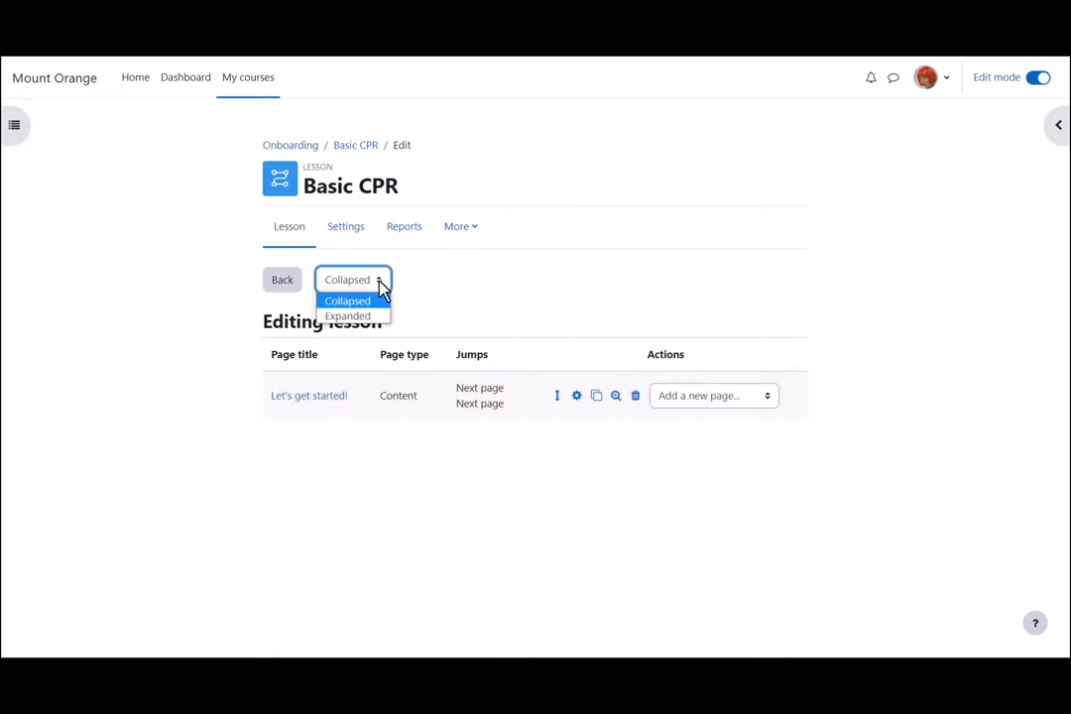
click(349, 316)
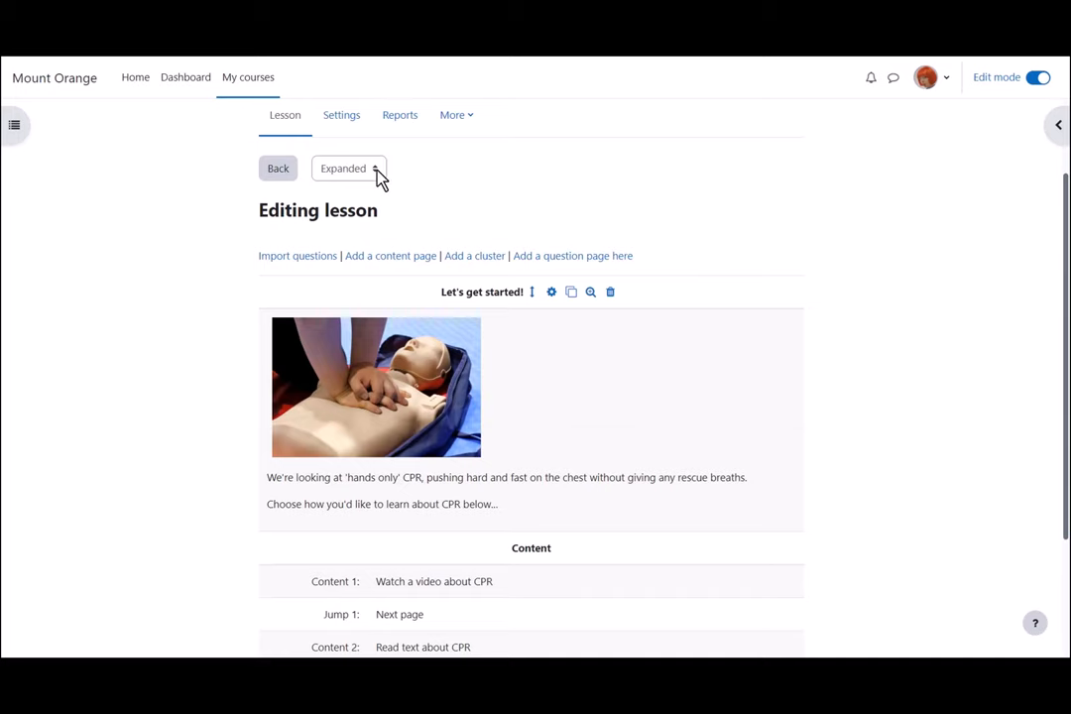
click(347, 166)
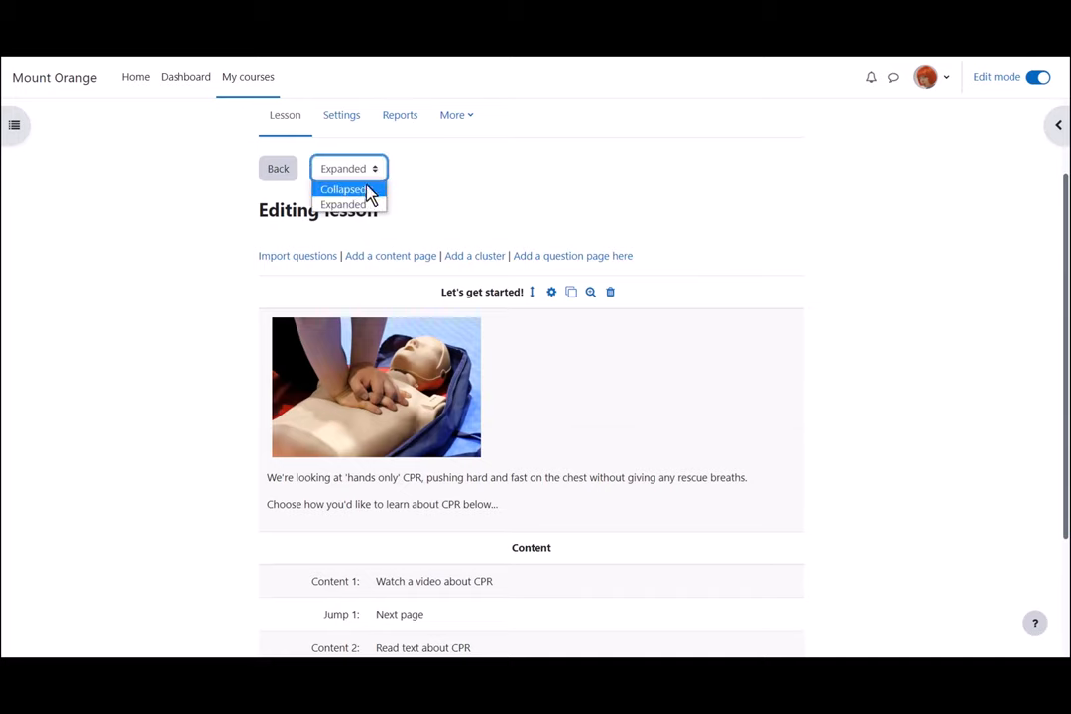
click(343, 190)
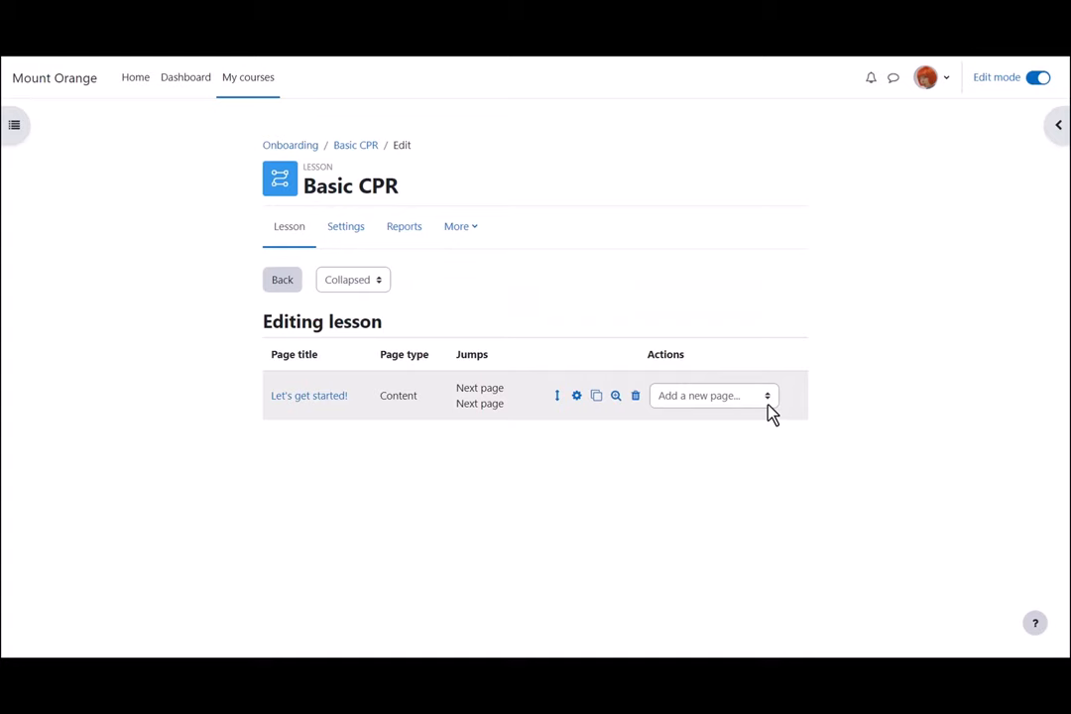
mouse_move(772, 415)
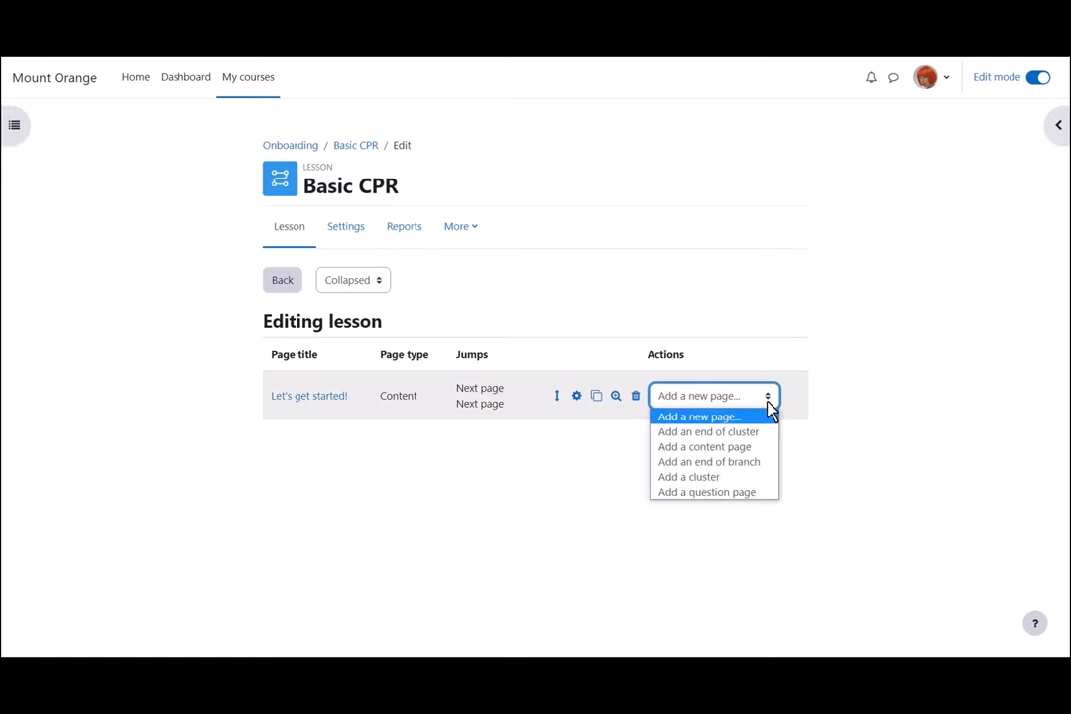
mouse_move(758, 447)
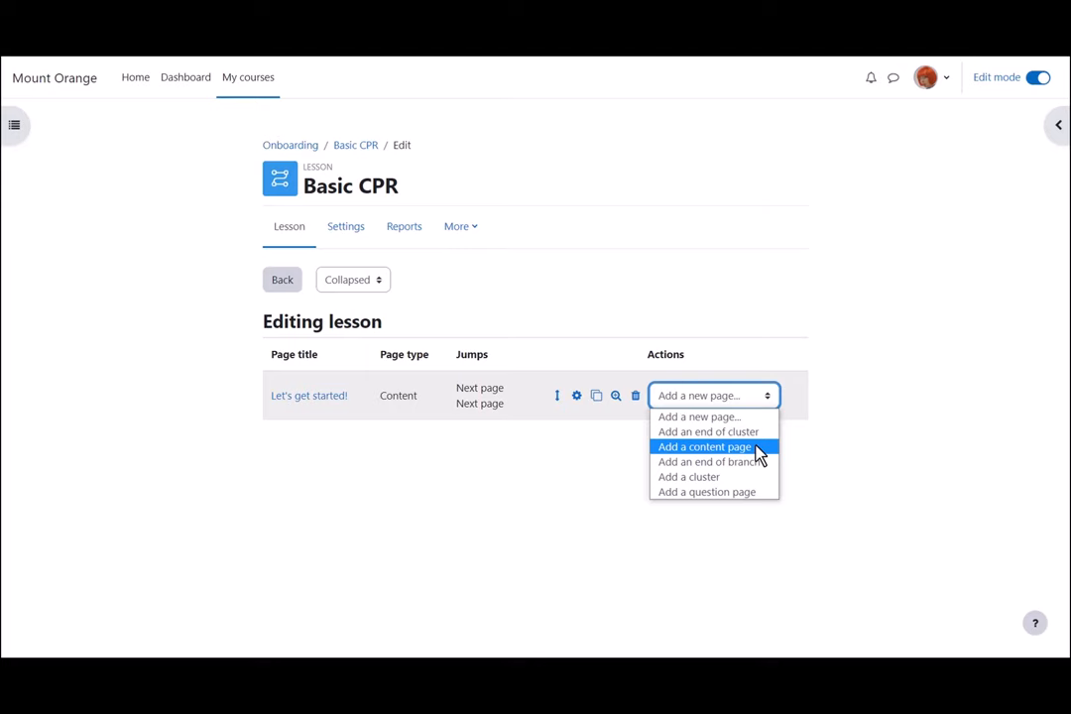
- Add a Text content page after the Video page
click(704, 446)
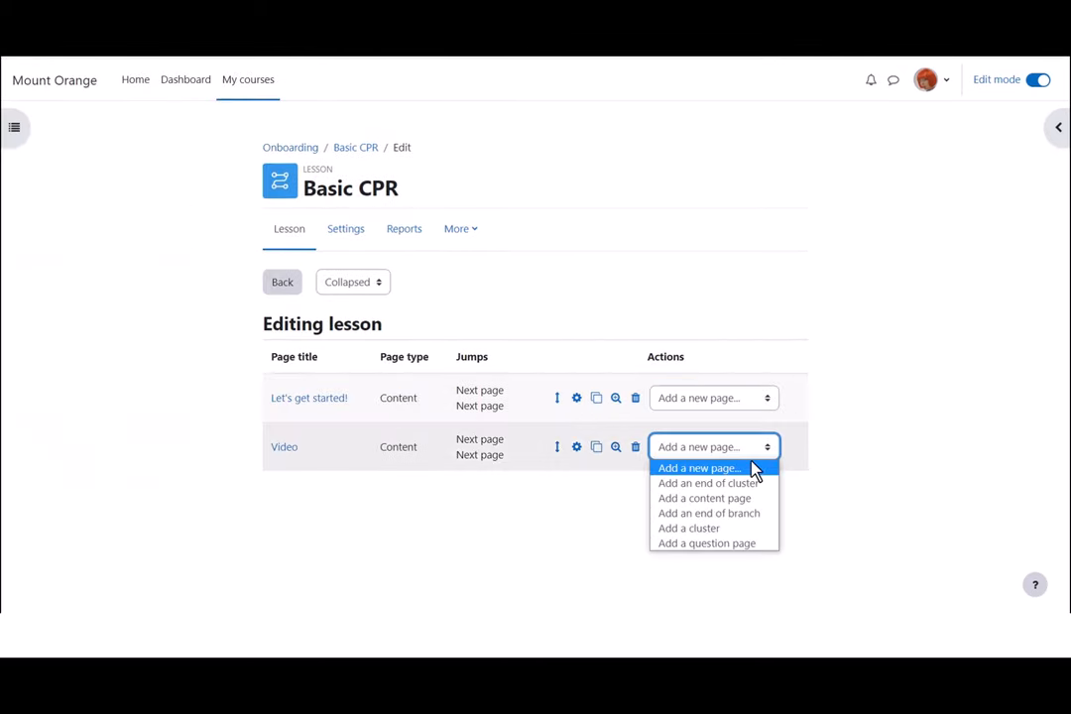
mouse_move(704, 498)
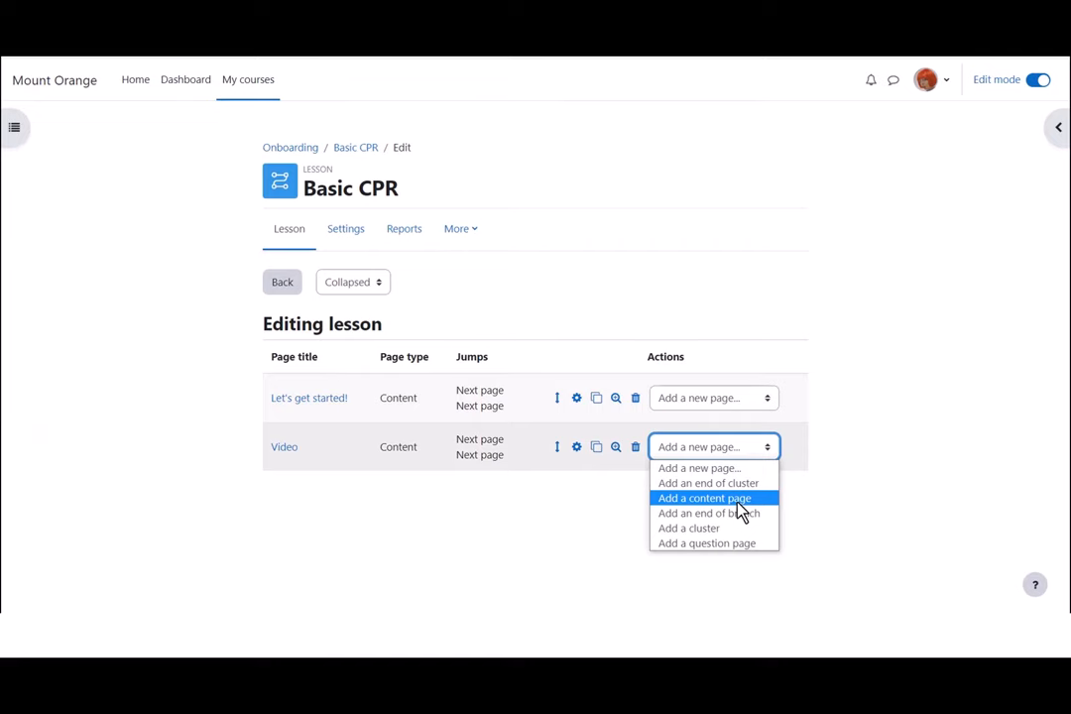
click(702, 498)
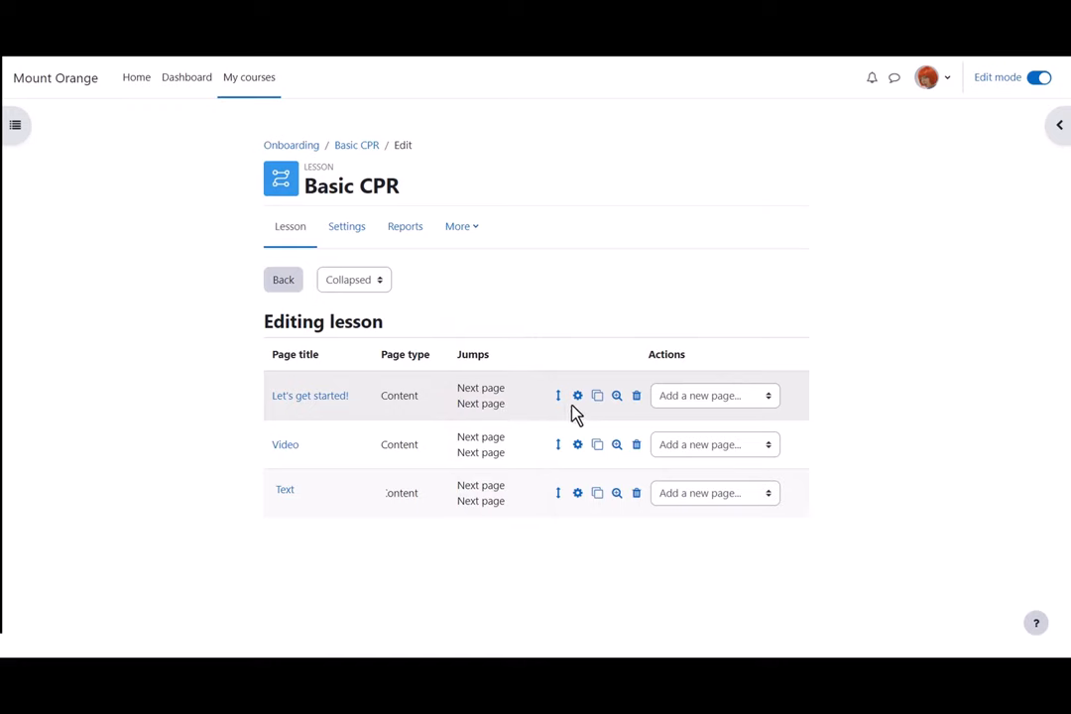
- Make Let's get started! choice 1 jump to Video and choice 2 jump to Text, and save
click(580, 395)
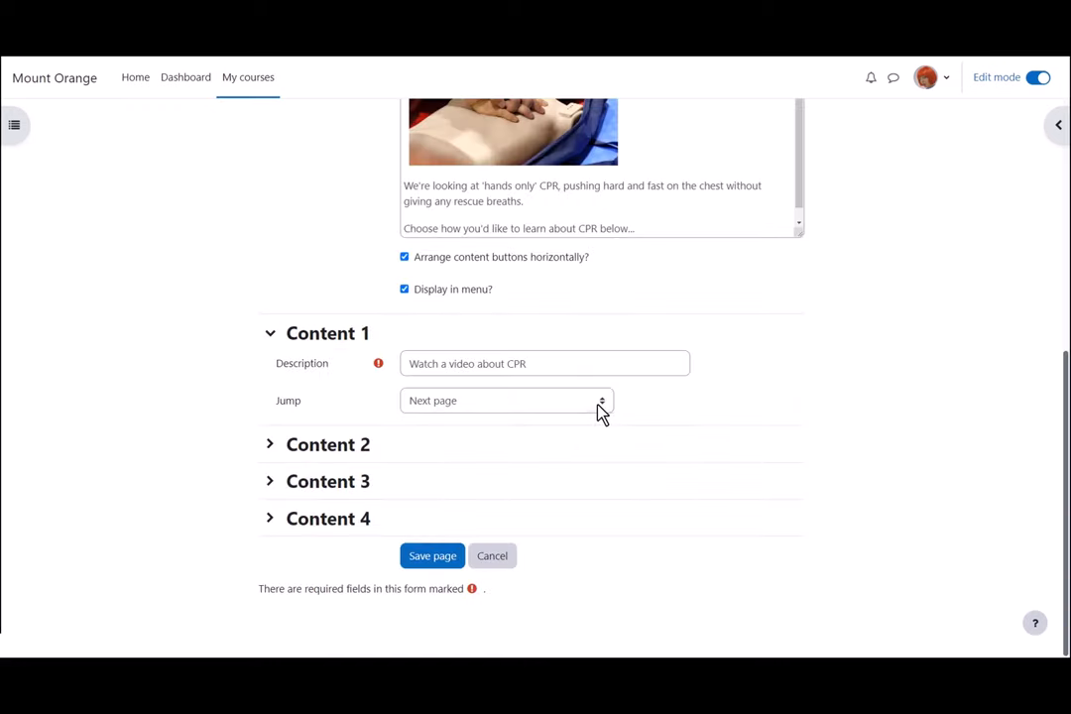
click(506, 400)
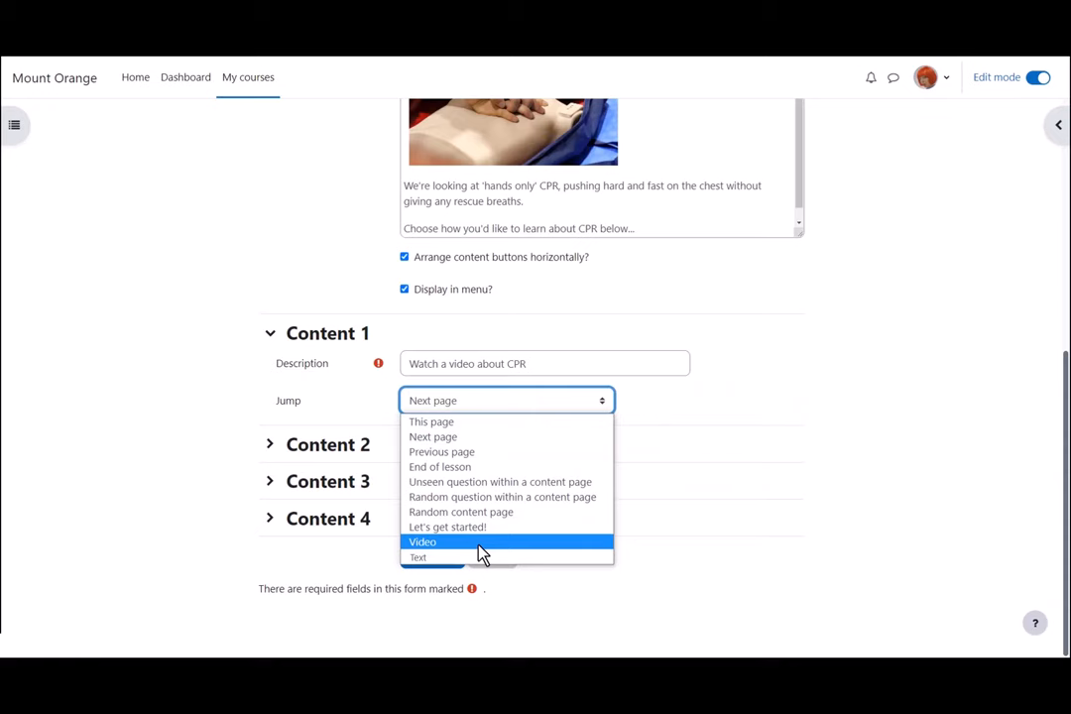
click(422, 541)
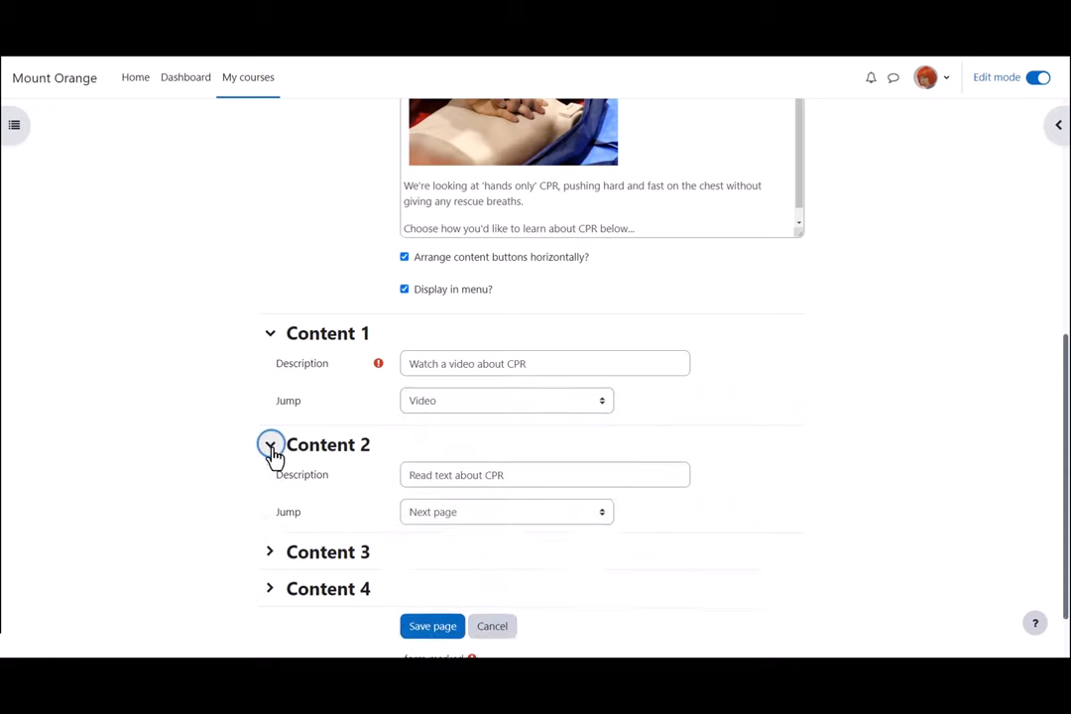
click(506, 512)
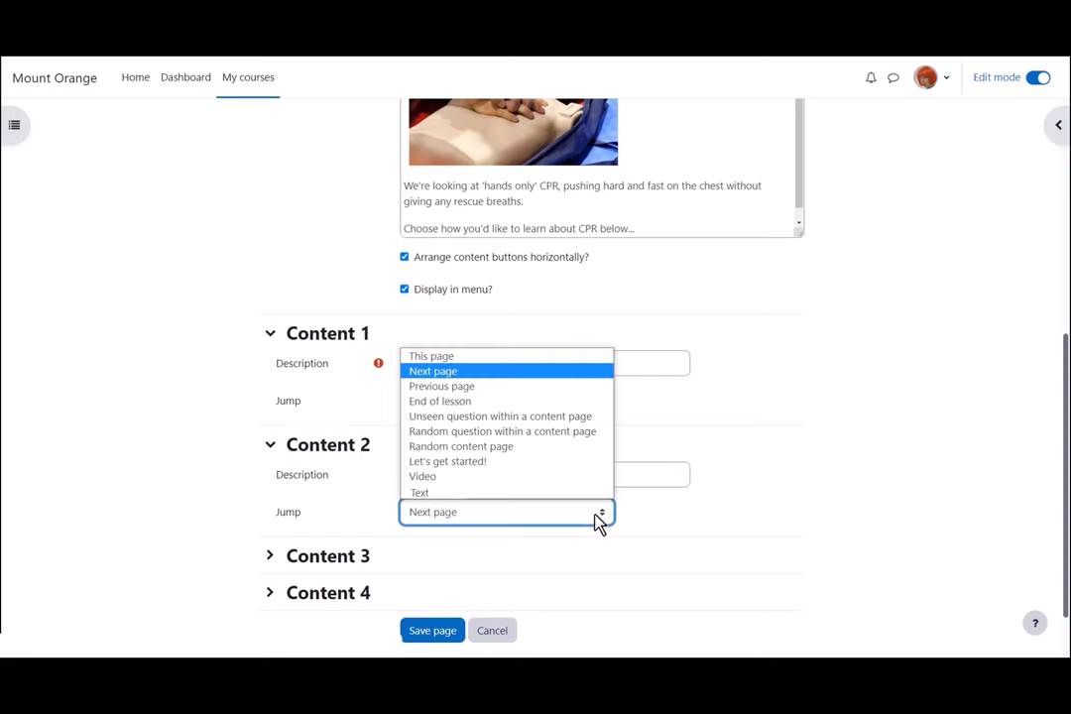
click(420, 492)
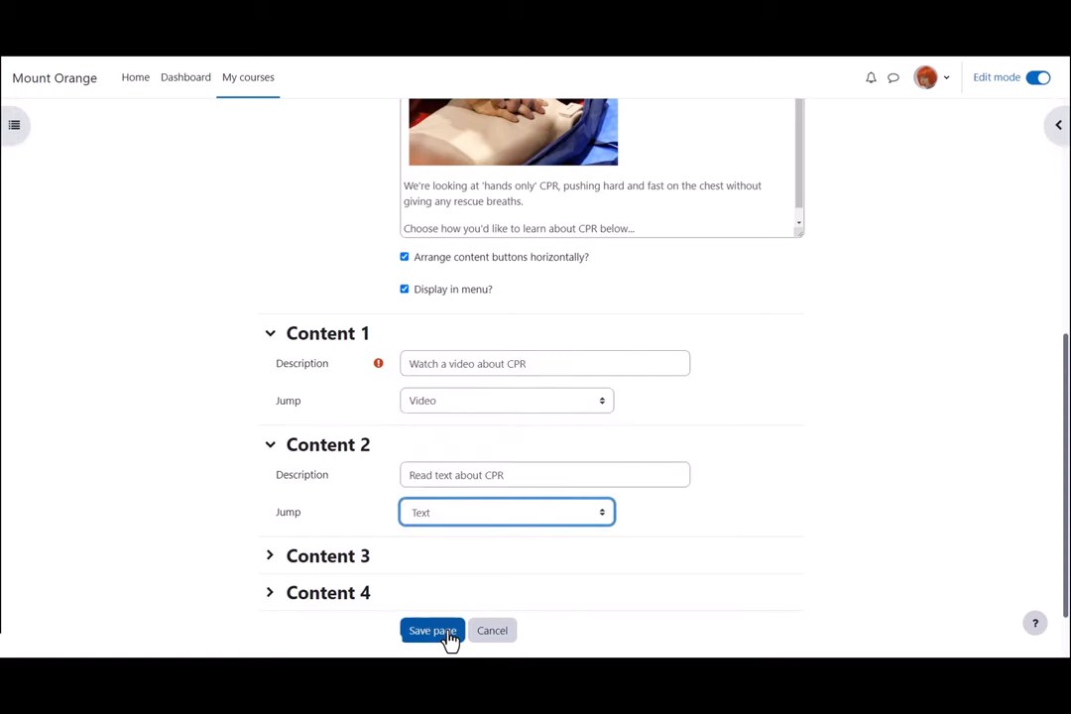
click(432, 631)
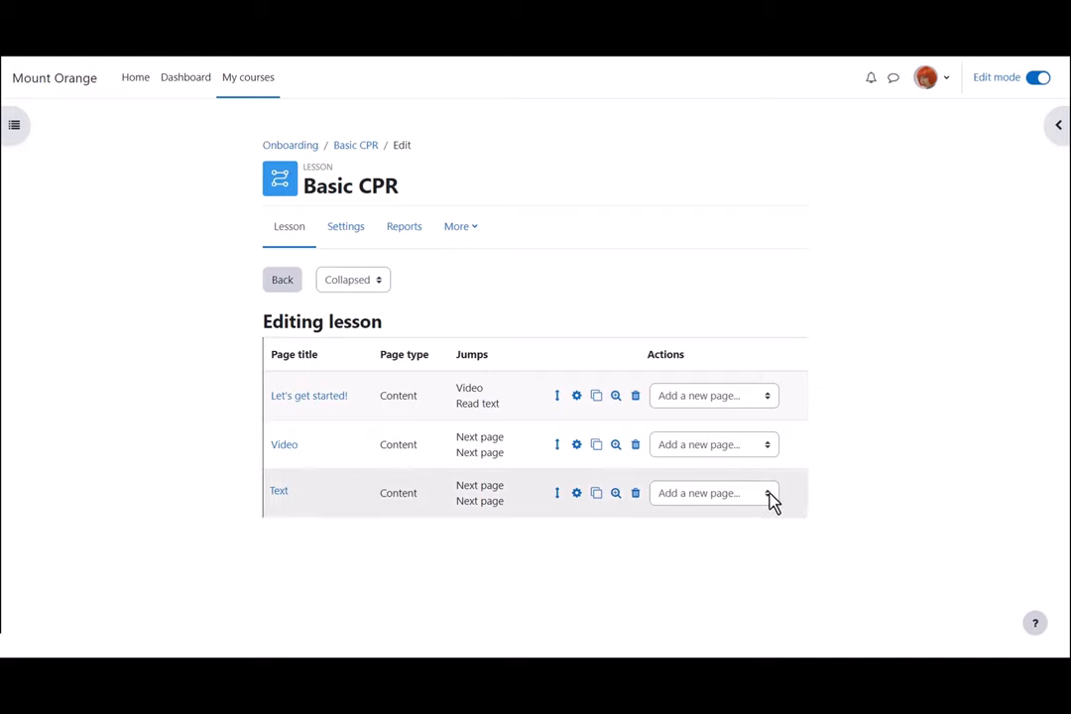
- Add a Multichoice question page after the Text page
click(710, 492)
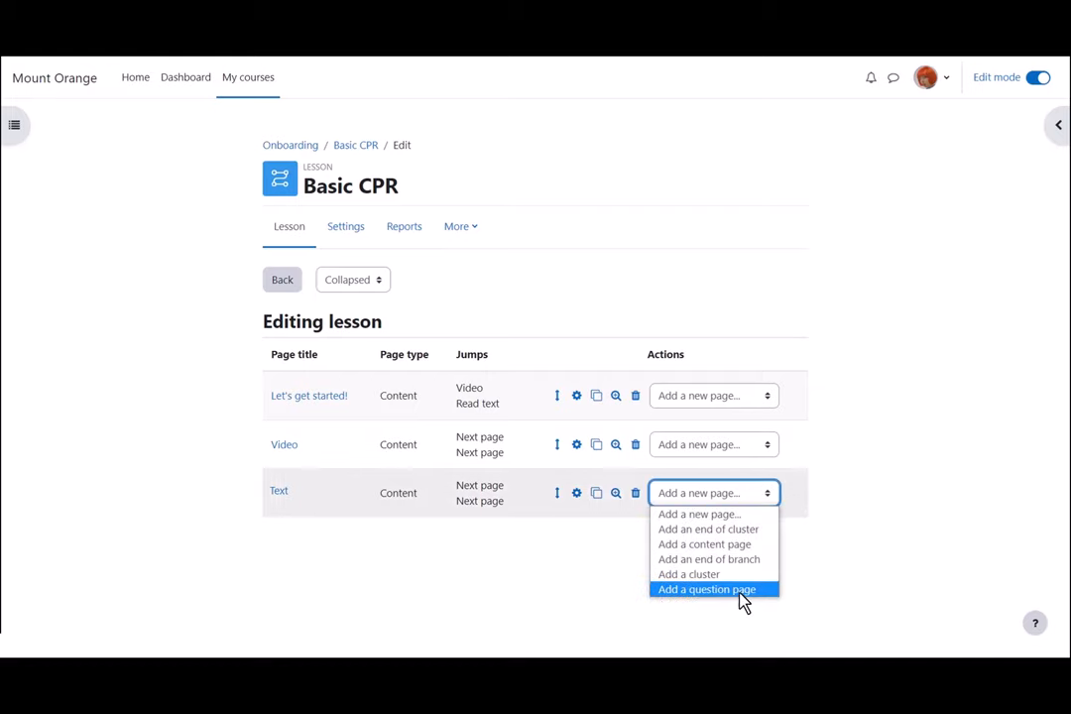
click(706, 590)
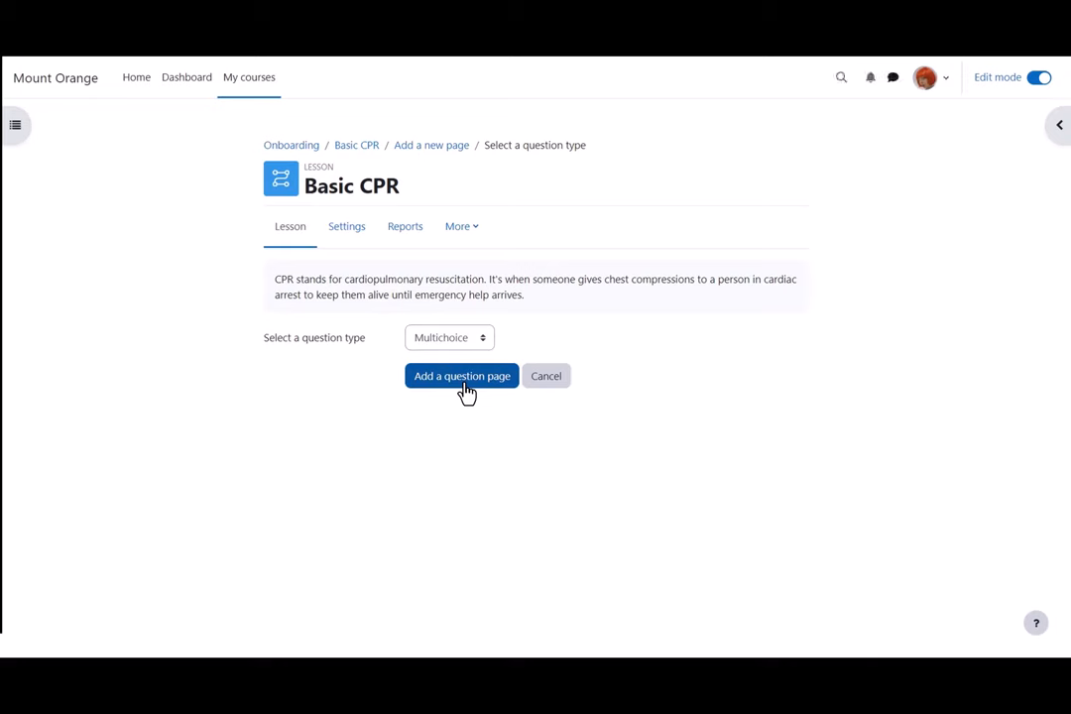
click(460, 377)
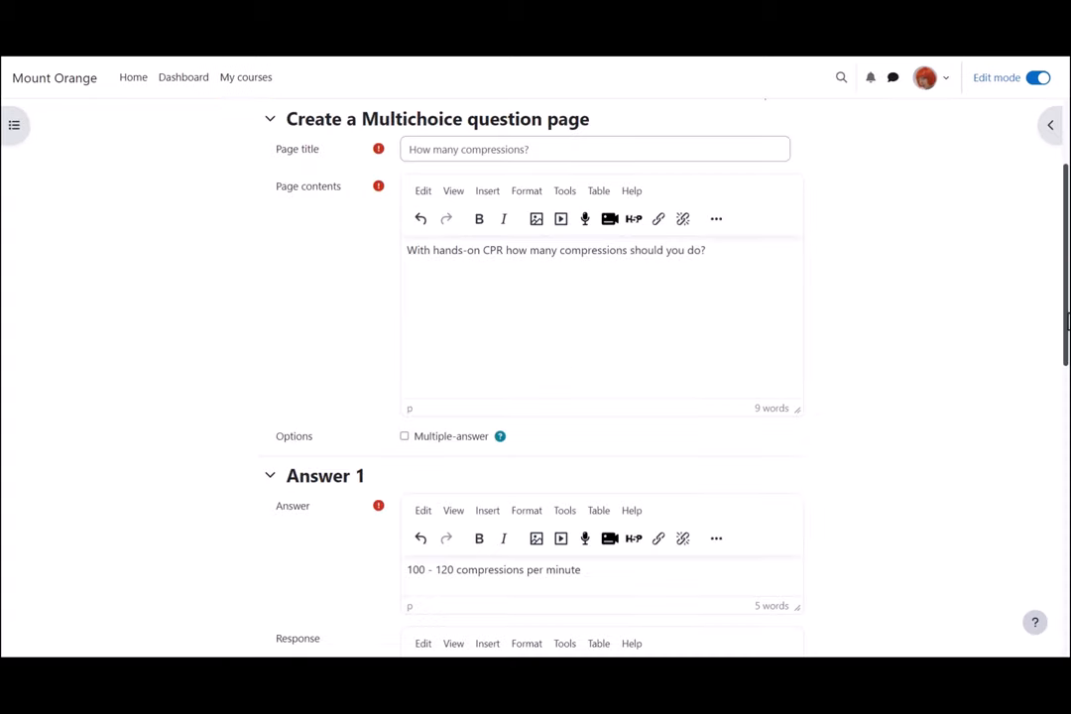
- Set the wrong answer to jump to This page and the correct answer to End of lesson
scroll(down, 3)
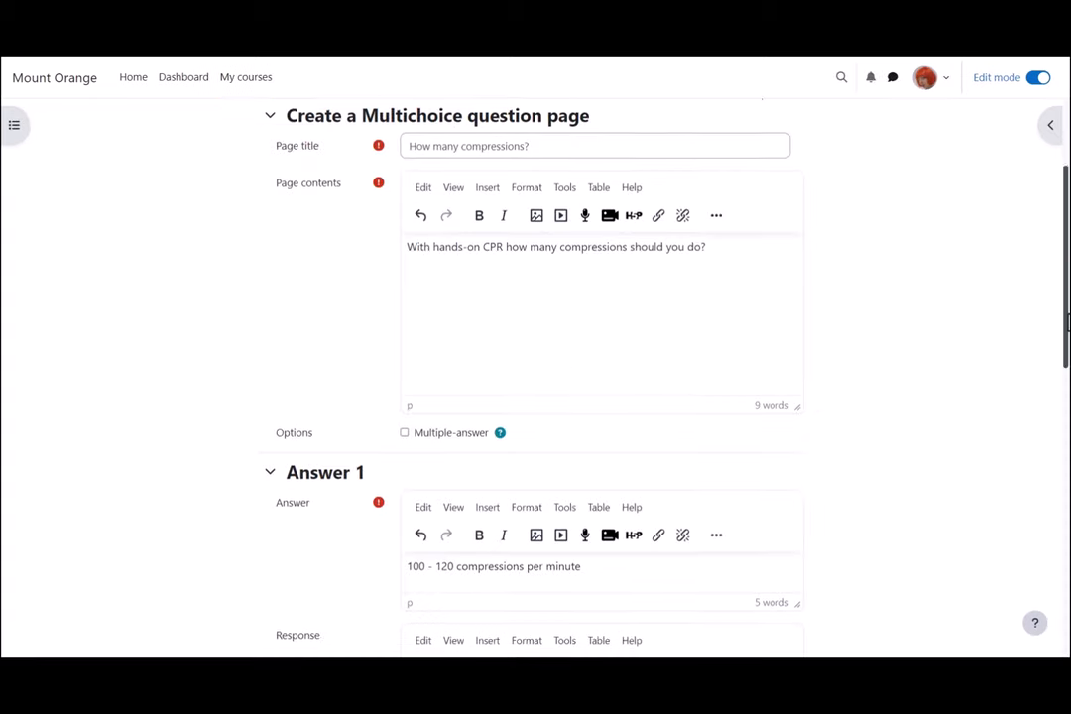
scroll(down, 3)
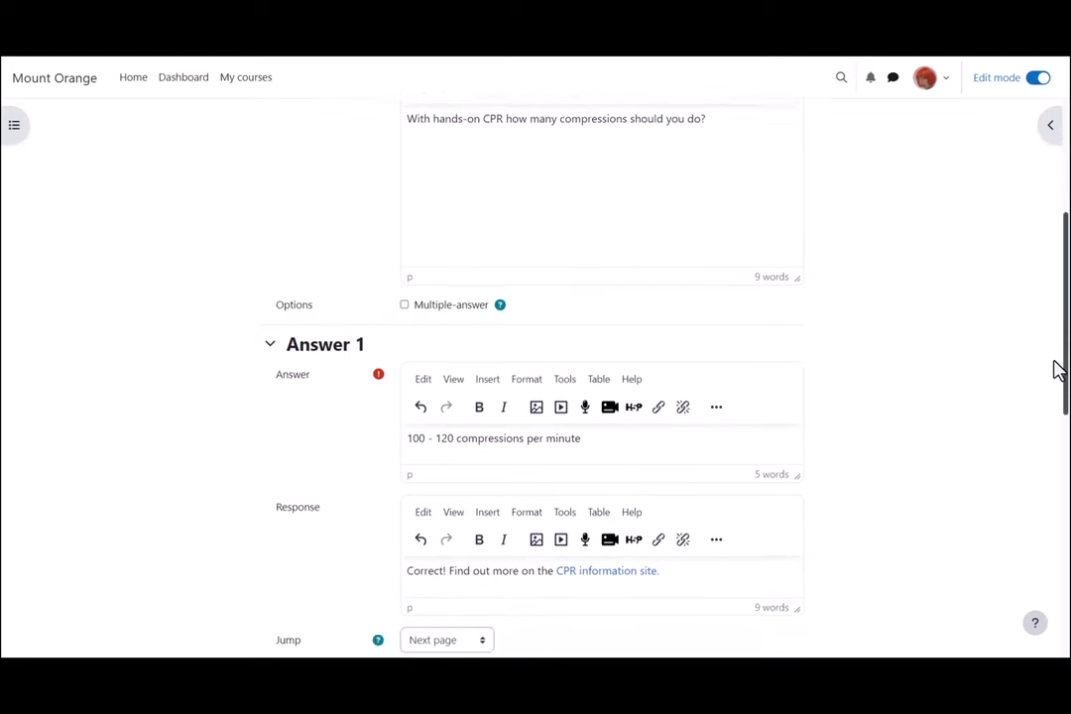
scroll(down, 3)
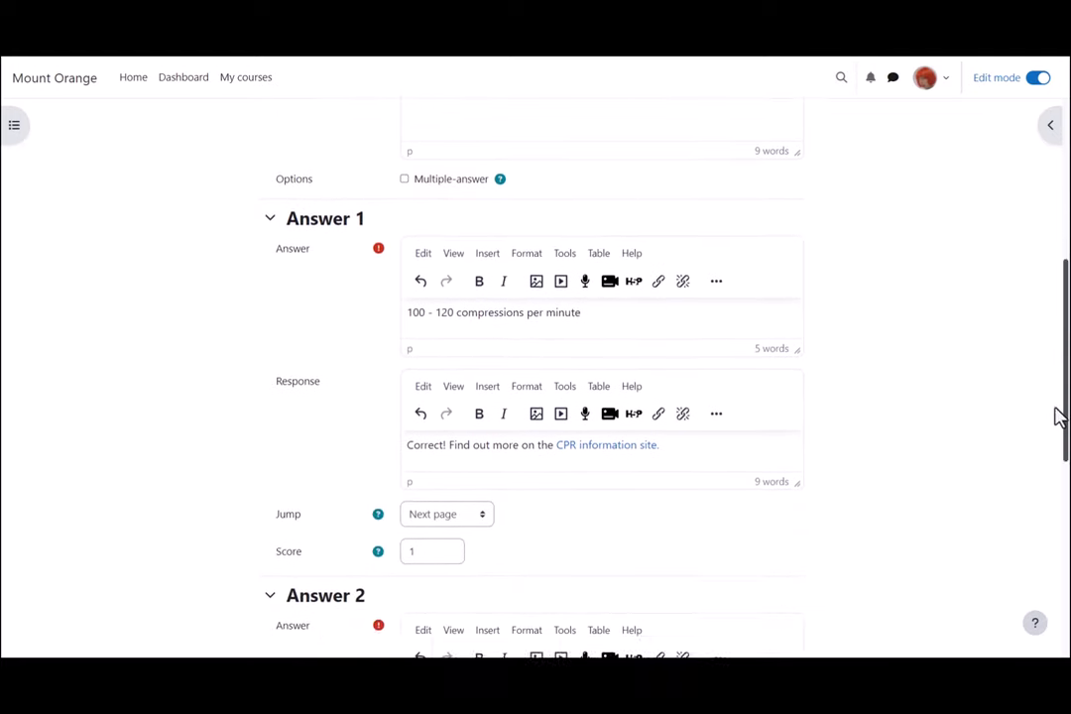
scroll(down, 3)
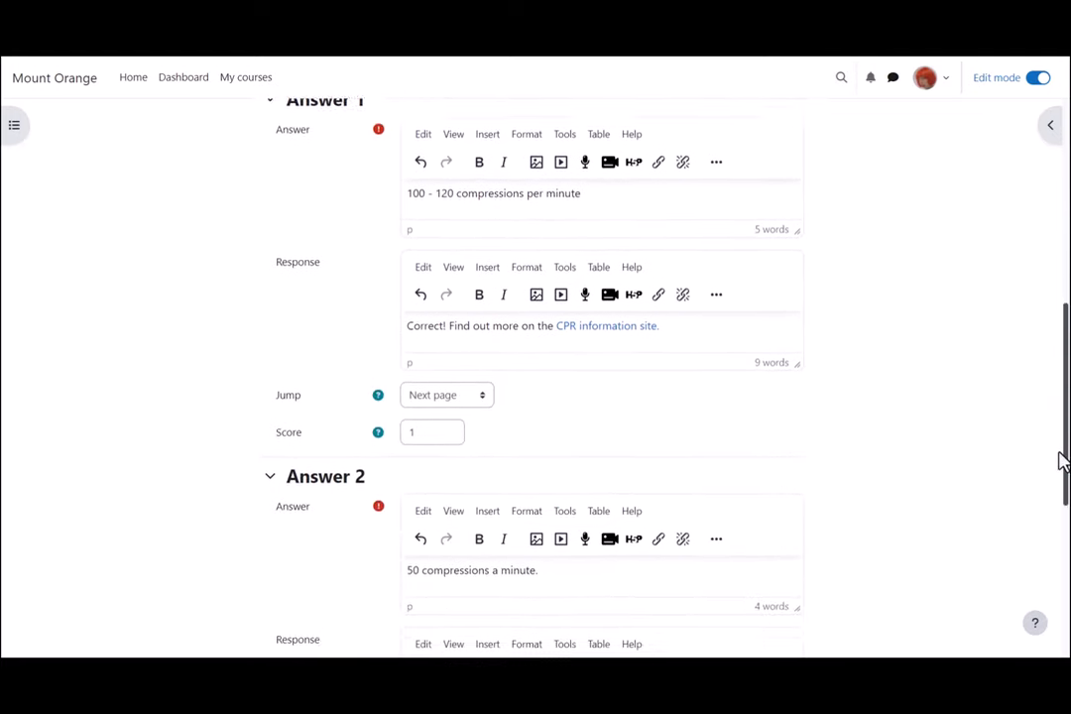
scroll(down, 3)
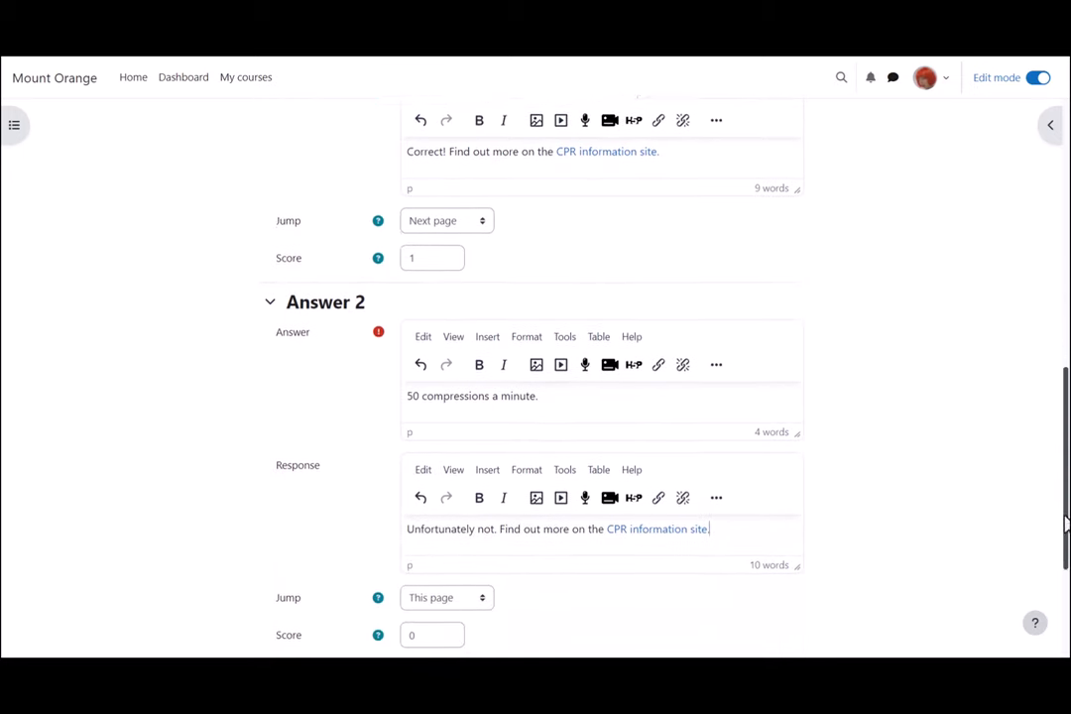
scroll(down, 3)
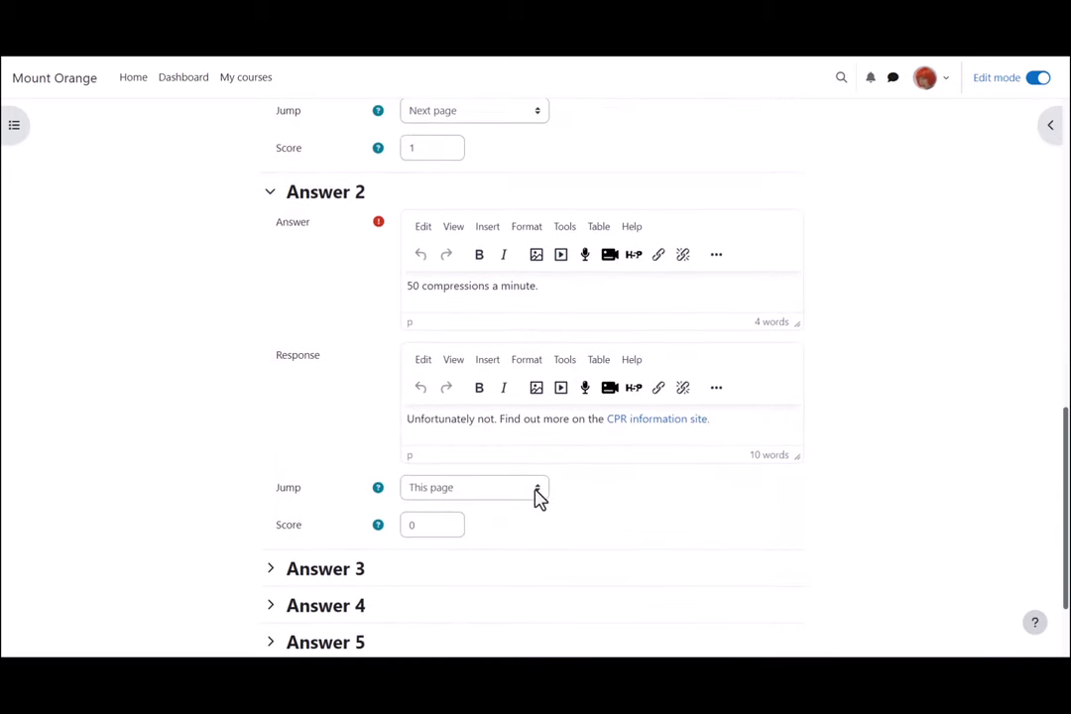
click(474, 488)
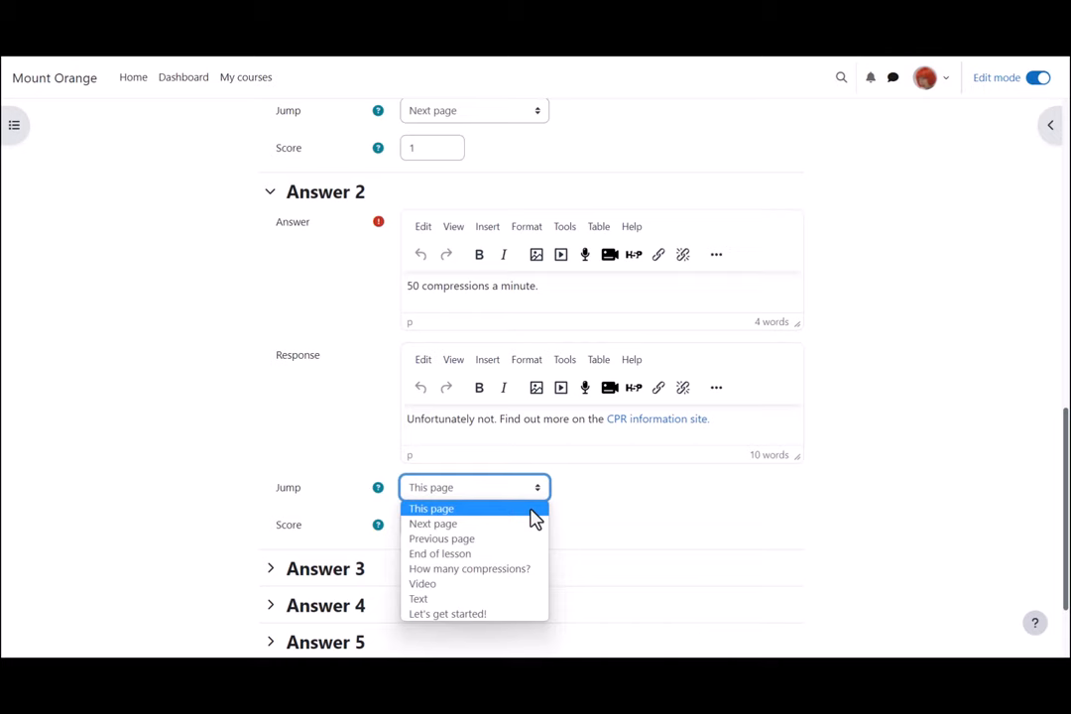
click(432, 508)
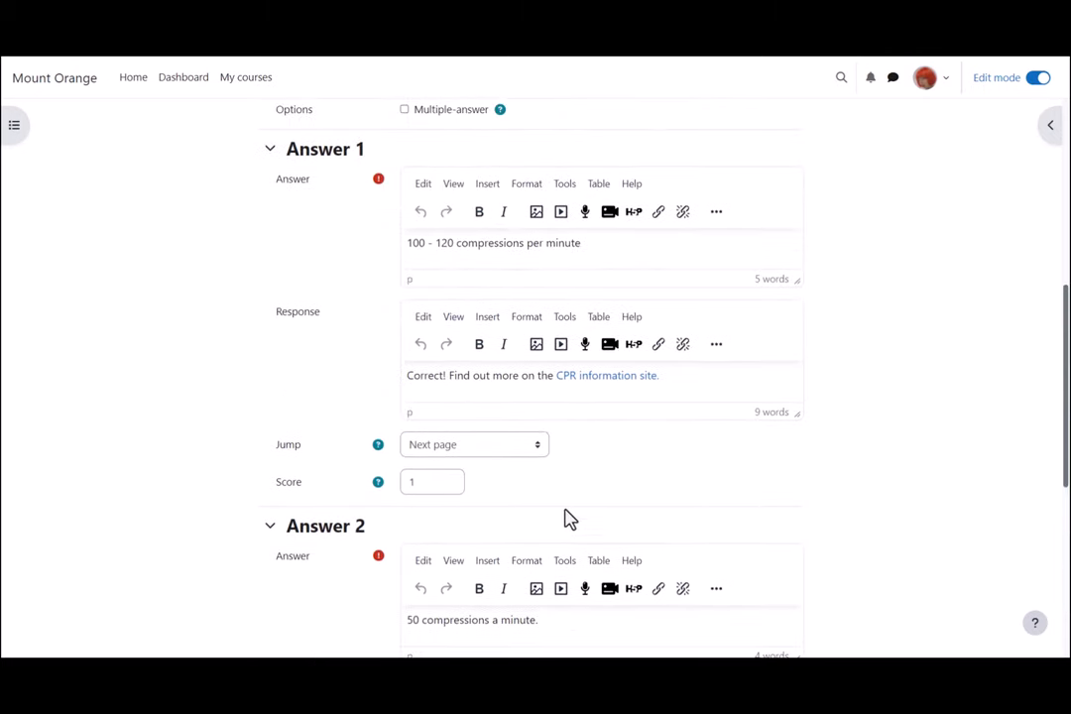
click(475, 444)
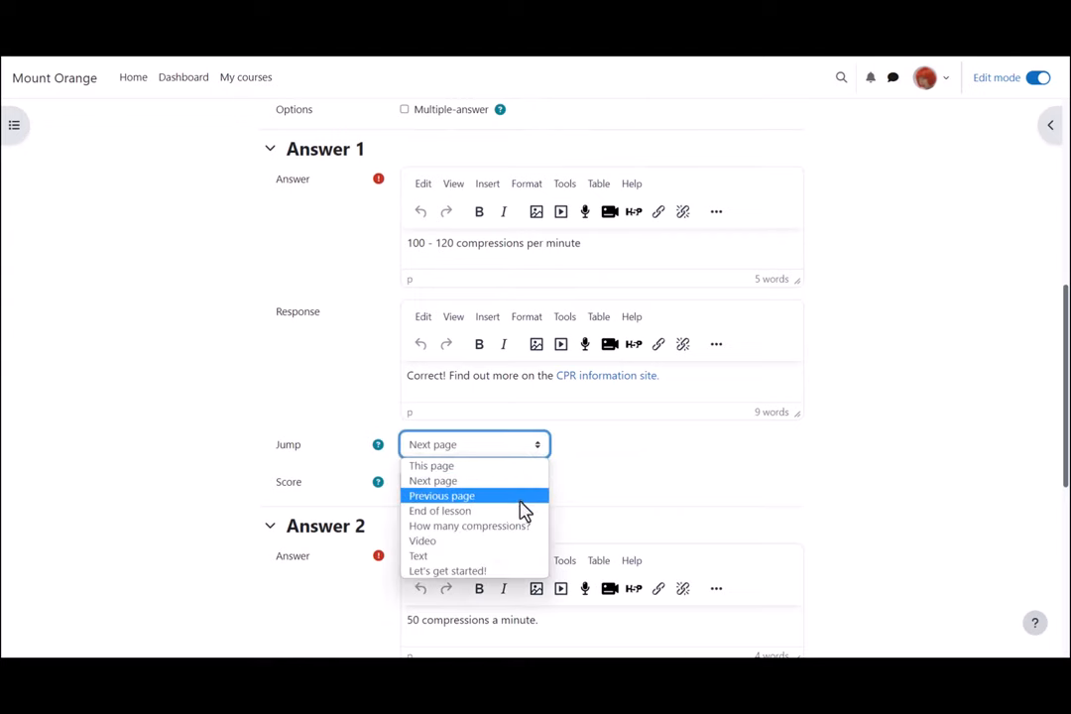
click(441, 510)
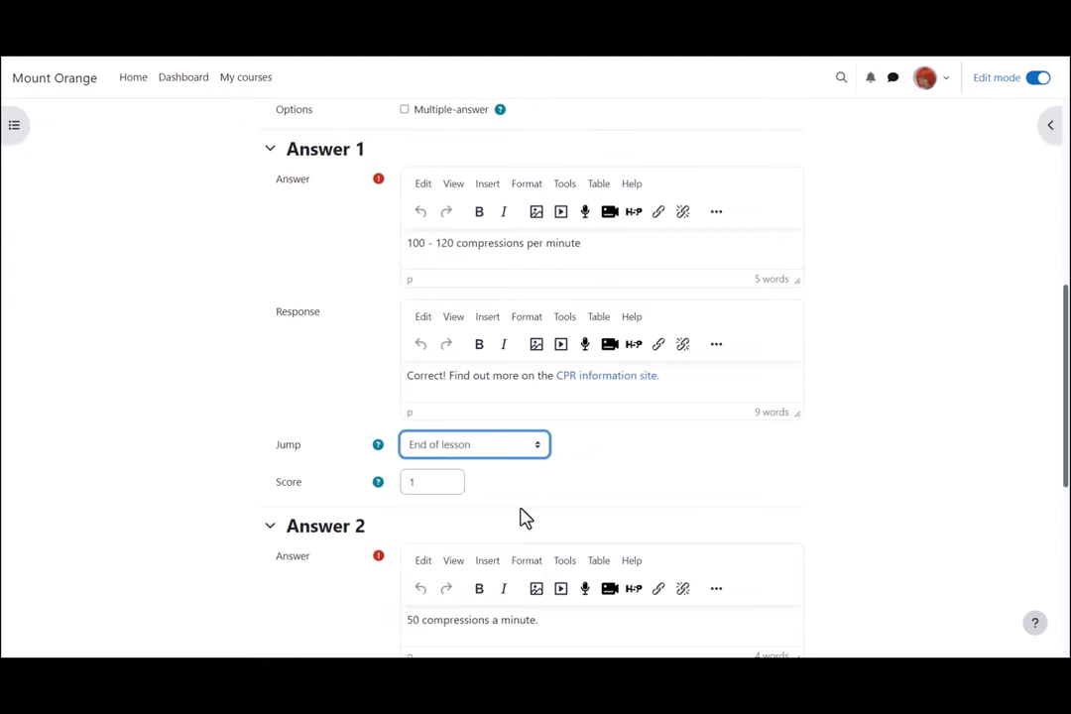
scroll(down, 3)
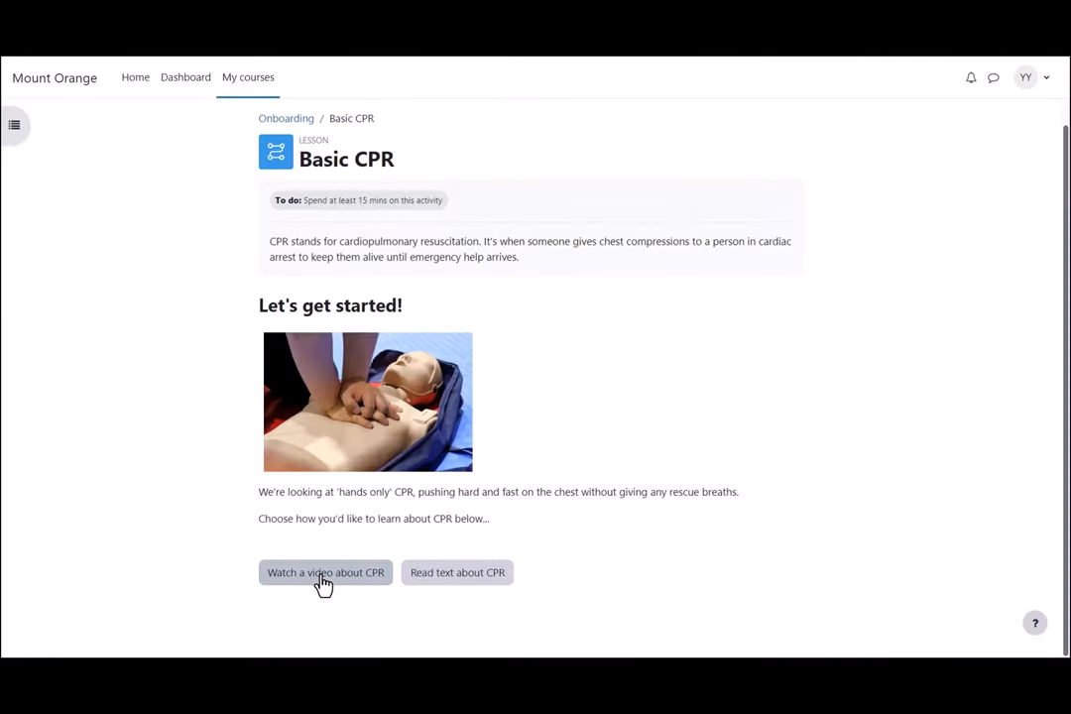
- Preview the lesson through the CPR video page, the text page and into the quick check question
click(325, 572)
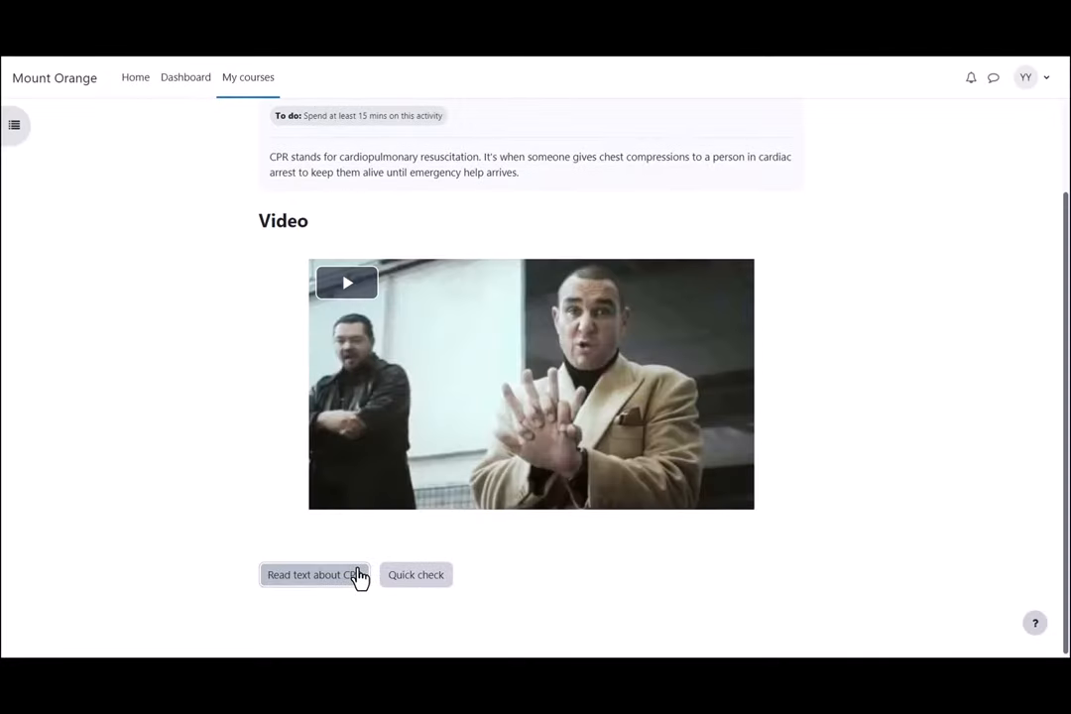
click(313, 575)
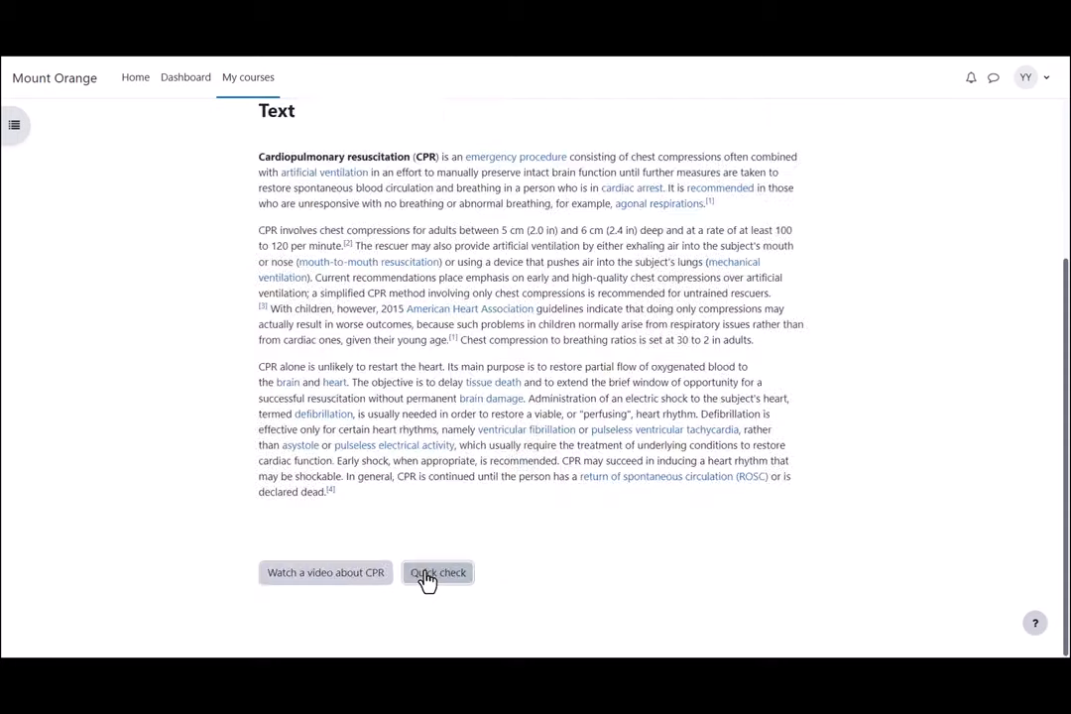
click(436, 571)
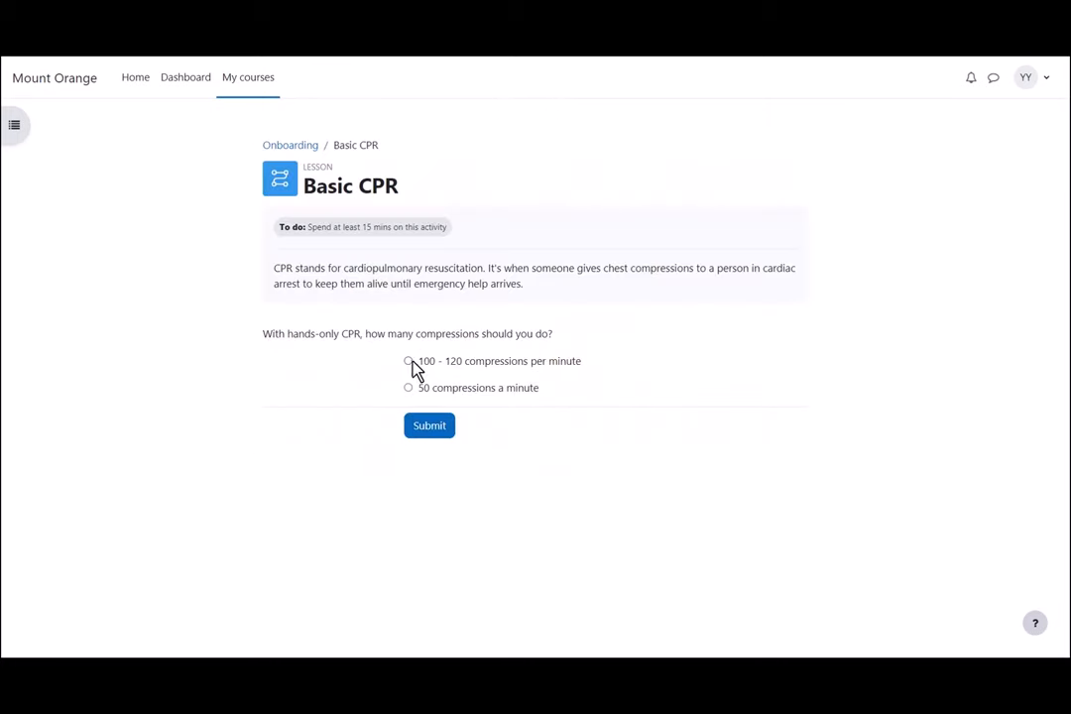
- Answer 100-120 compressions per minute, submit it, and continue to the end of lesson with 1 of 1
click(408, 361)
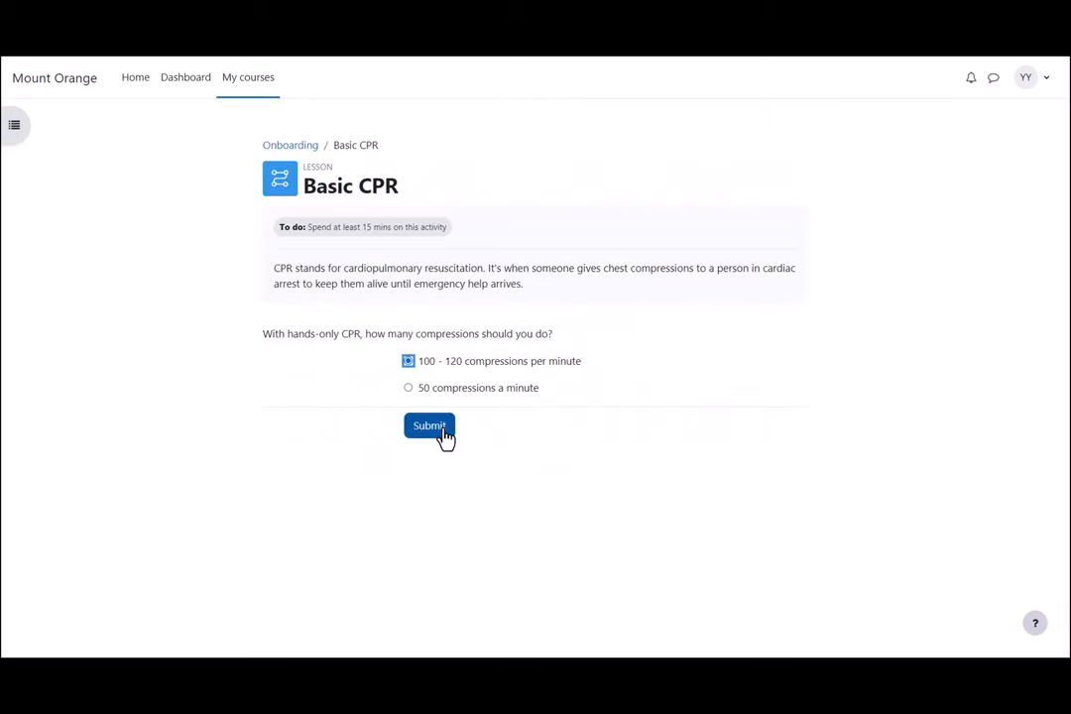
click(428, 425)
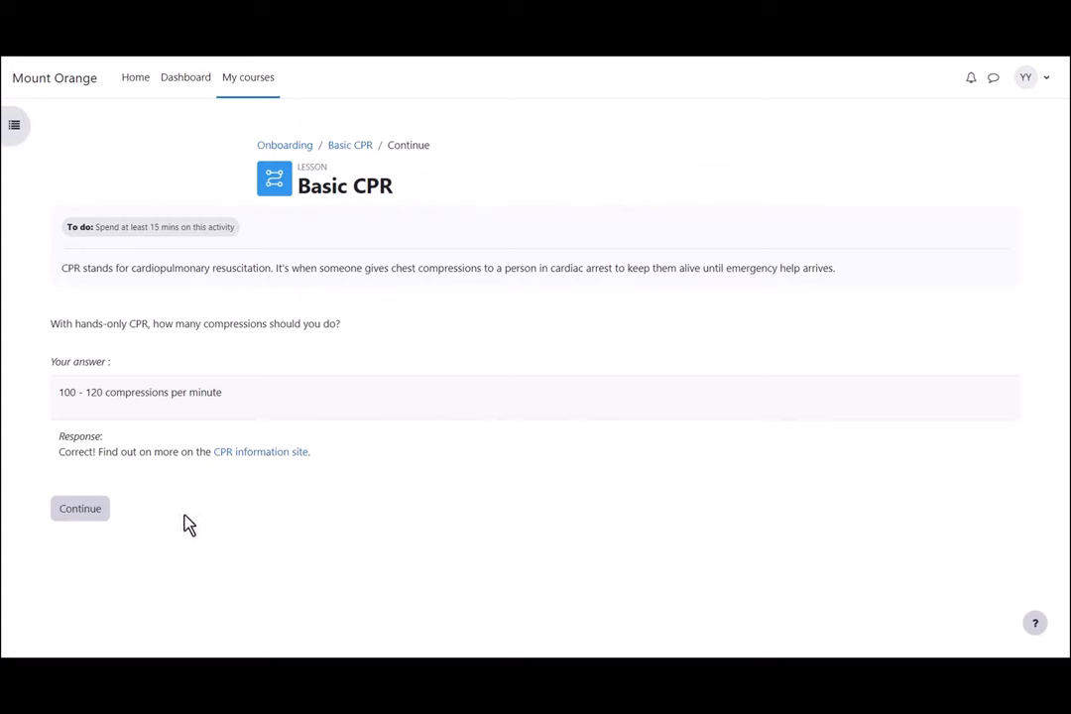
click(79, 508)
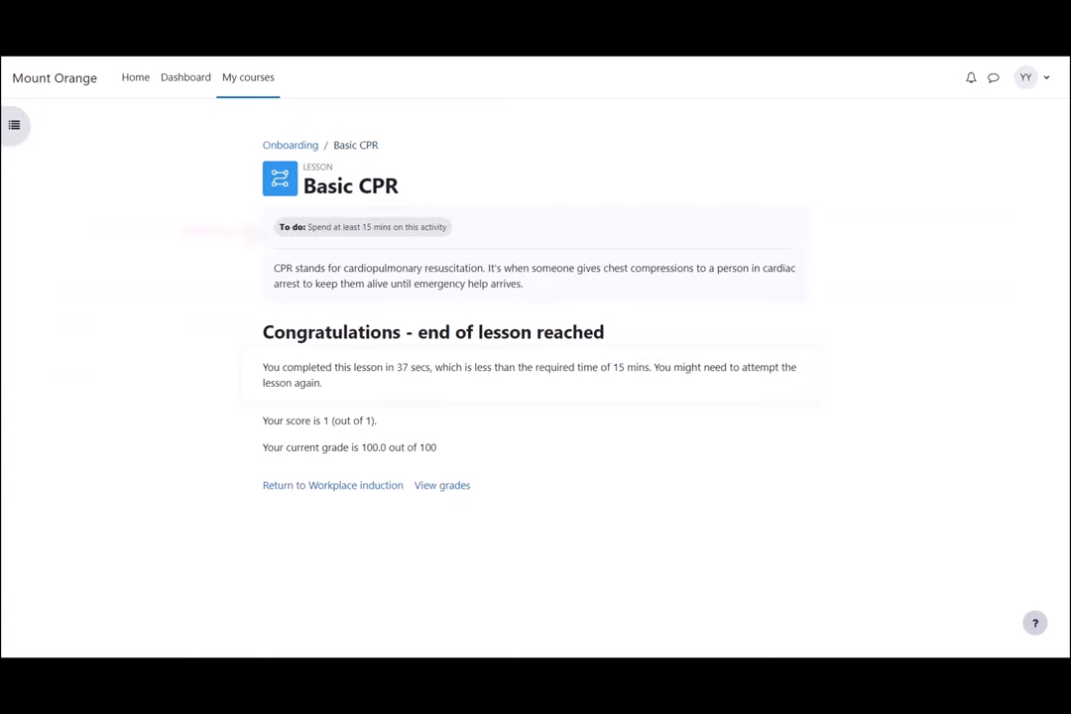